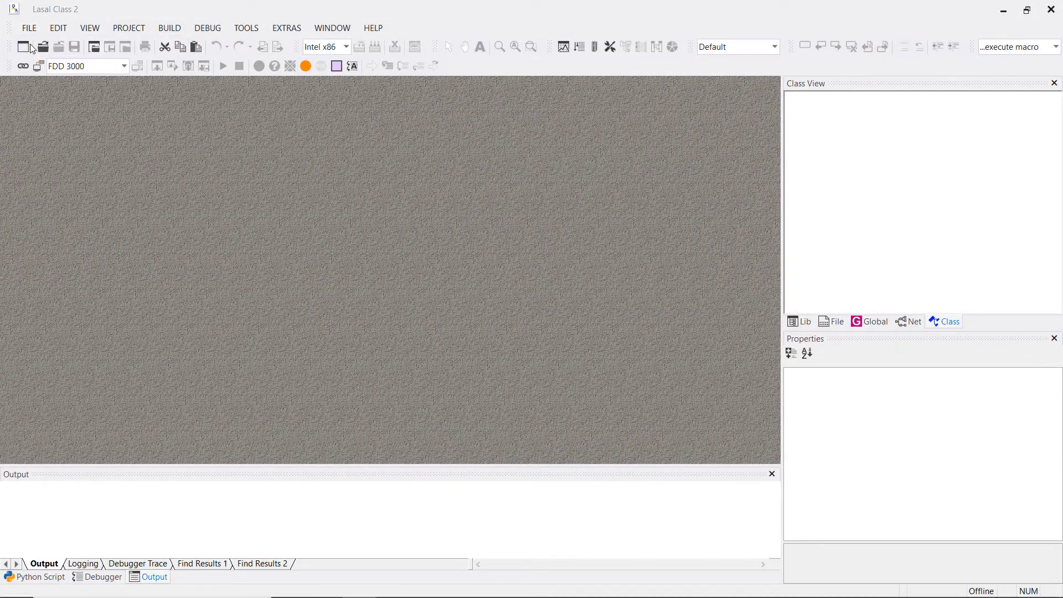
Step: Create a new project named FDD3000 located at C:\FDD3000
{"action": "left_click", "coordinate": [23, 47]}
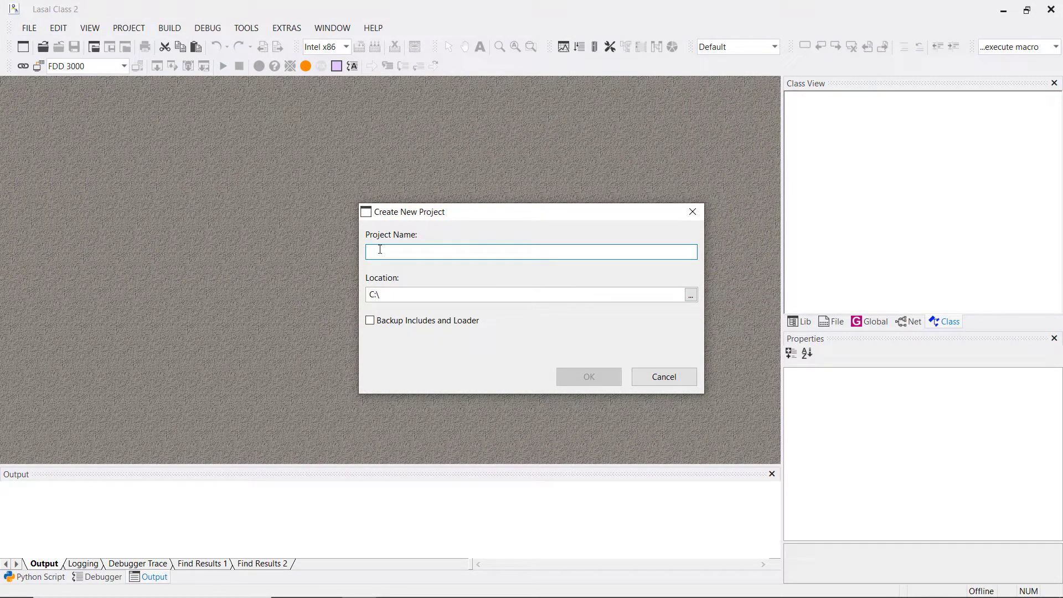
{"action": "type", "text": "FDD3000"}
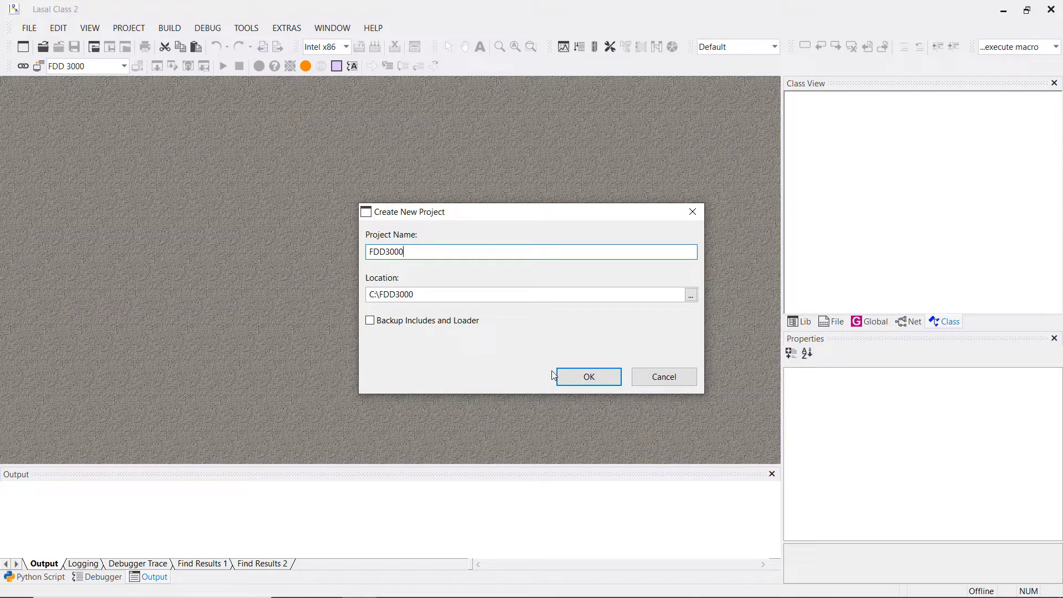
{"action": "left_click", "coordinate": [588, 377]}
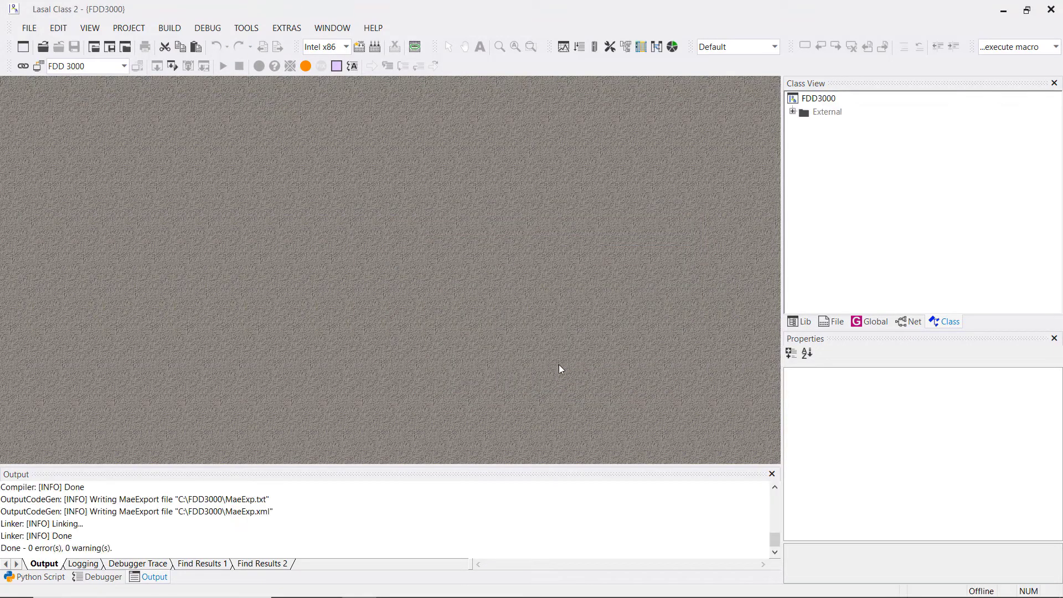
{"action": "mouse_move", "coordinate": [22, 66]}
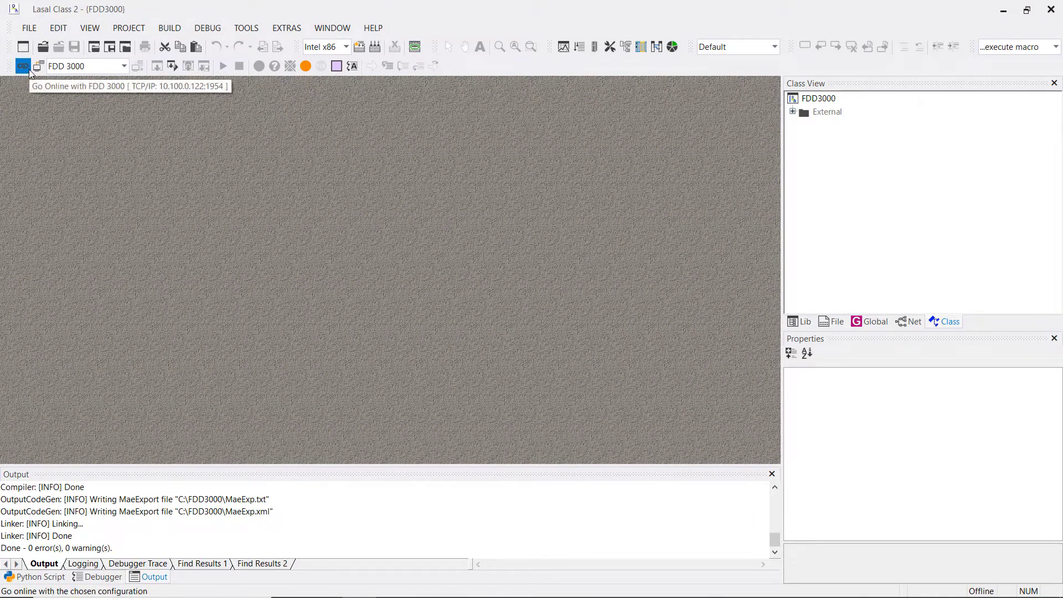
Step: Go online with the FDD 3000, load its CP102 hardware, accept the ARM target, then go offline
{"action": "left_click", "coordinate": [22, 65]}
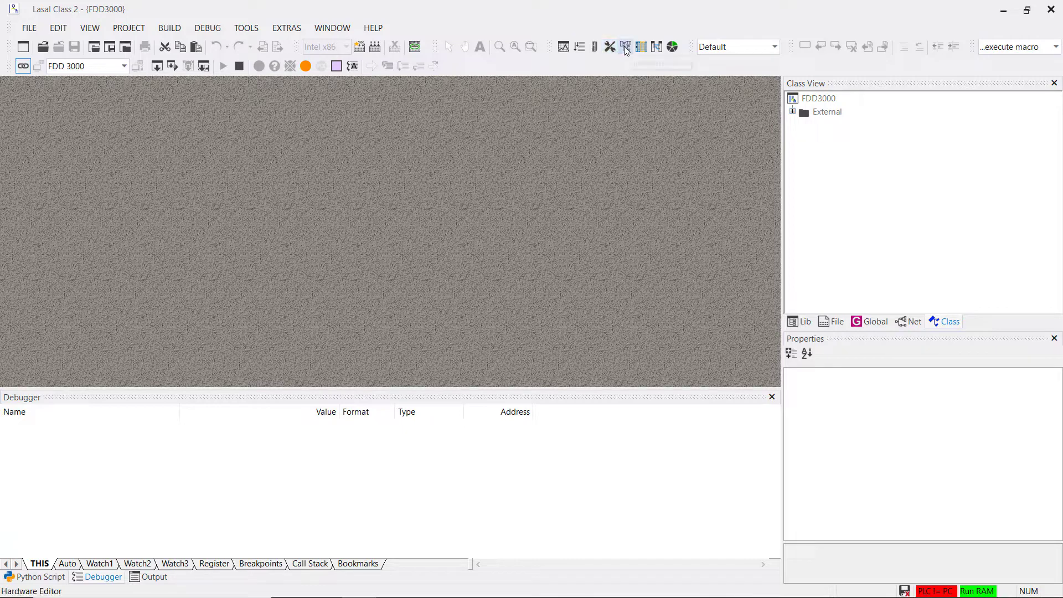
{"action": "left_click", "coordinate": [625, 46]}
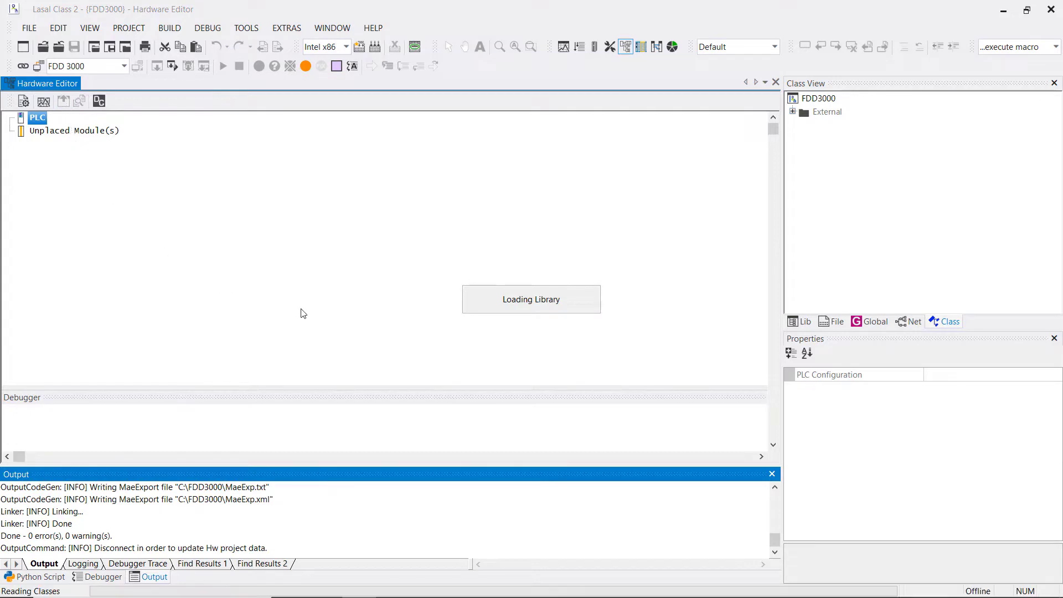
{"action": "mouse_move", "coordinate": [380, 325]}
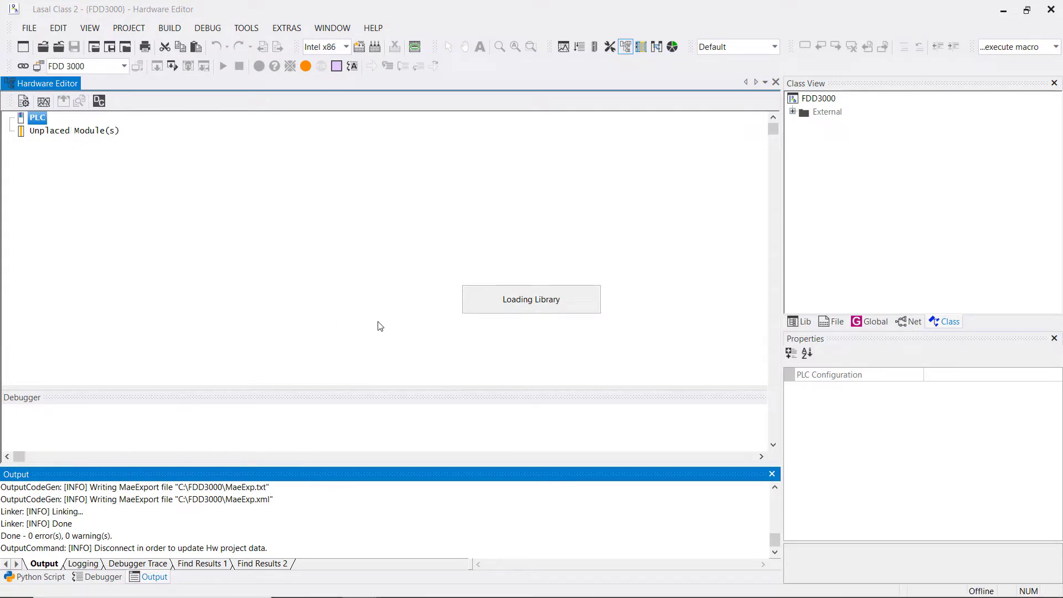
{"action": "key", "text": "capslock"}
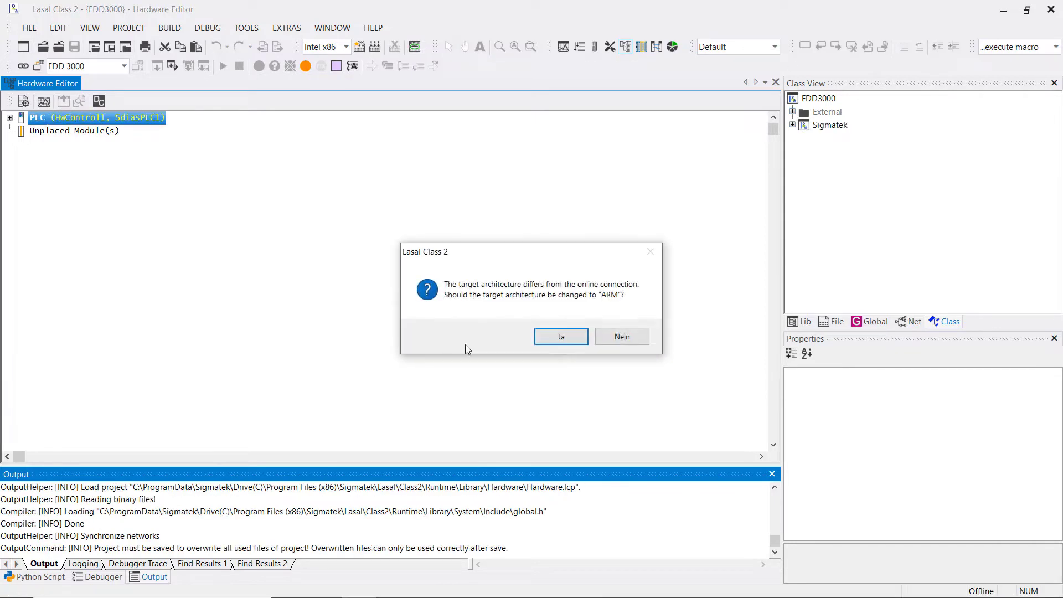
{"action": "left_click", "coordinate": [560, 337]}
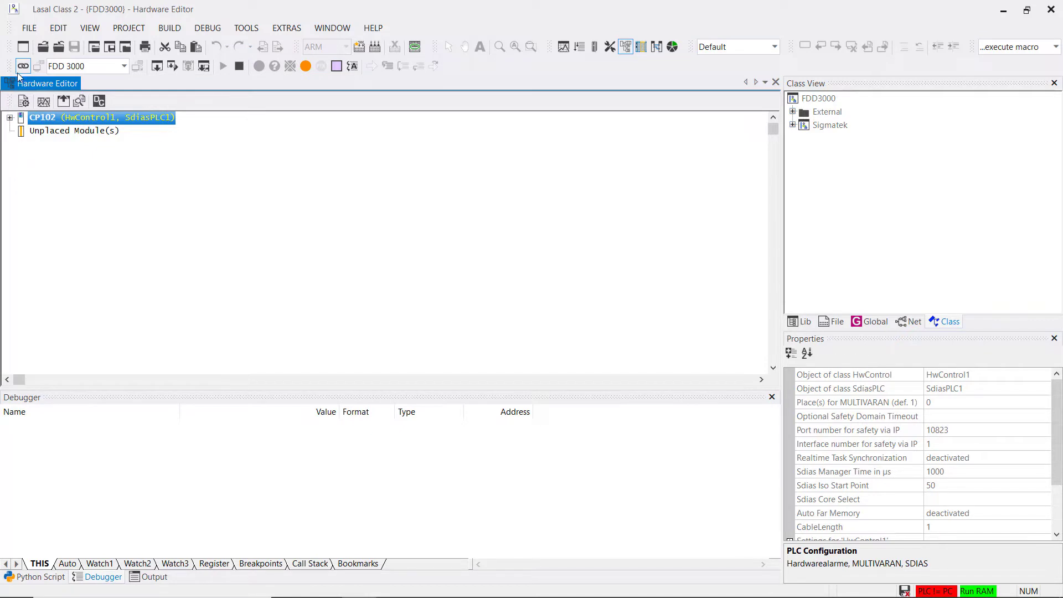
{"action": "left_click", "coordinate": [22, 65]}
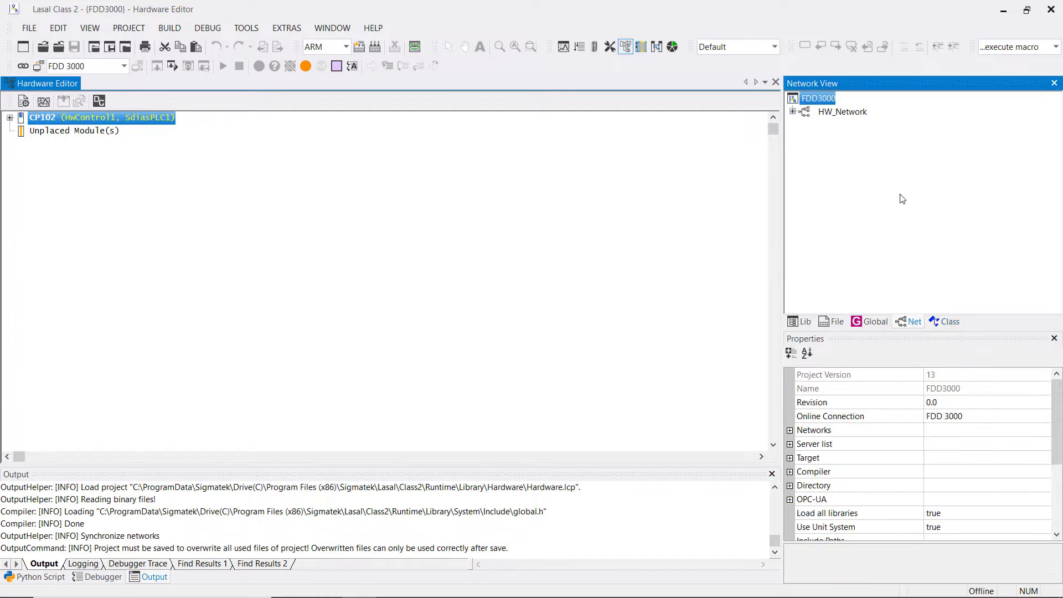
Step: Add a network named FDD3000Net under the FDD3000 project and open its empty canvas
{"action": "right_click", "coordinate": [818, 98]}
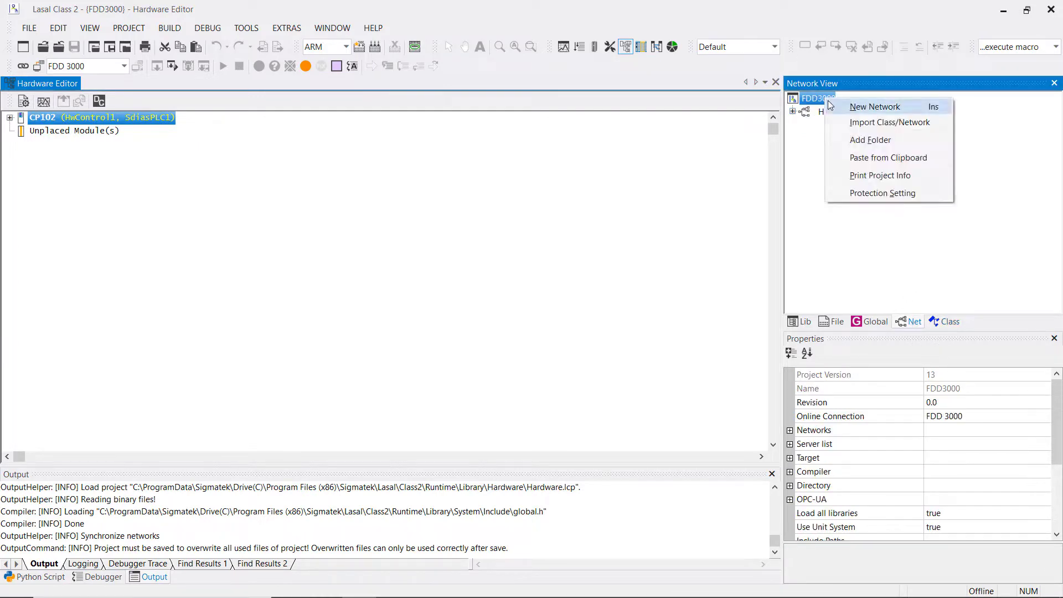
{"action": "left_click", "coordinate": [874, 107]}
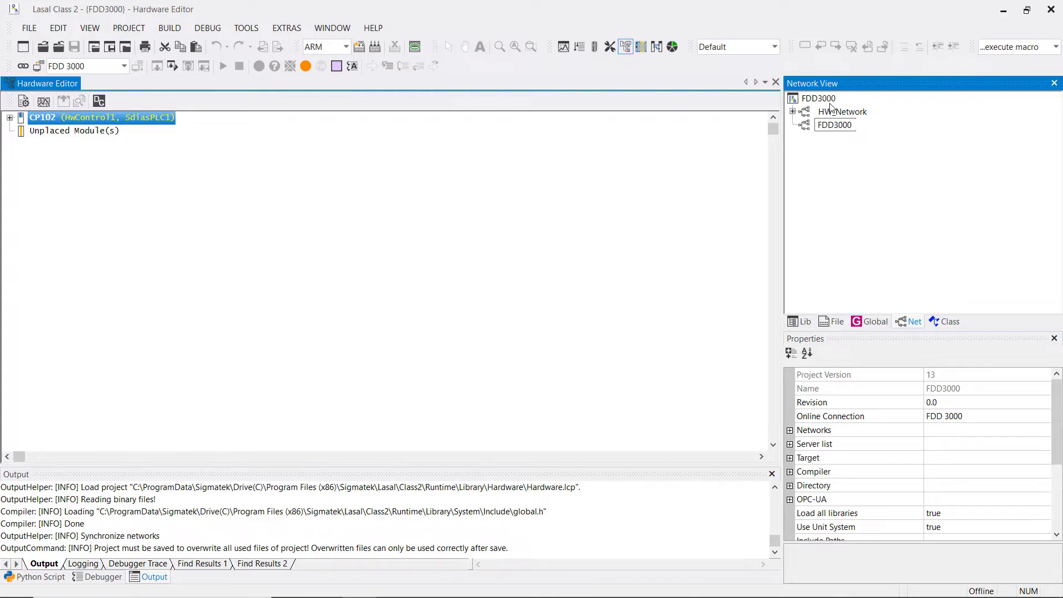
{"action": "left_click", "coordinate": [843, 111]}
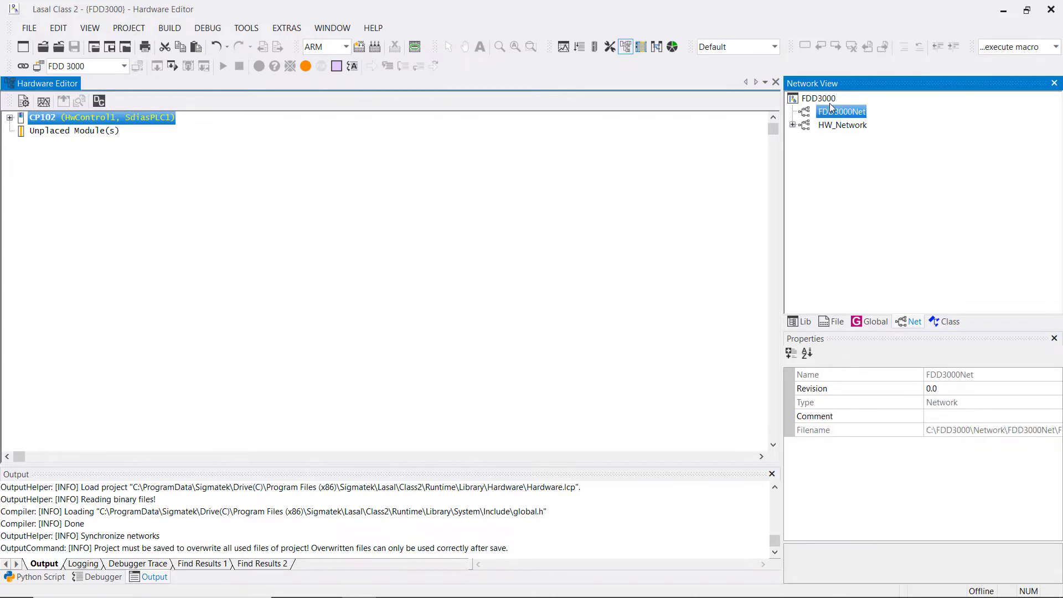
{"action": "double_click", "coordinate": [841, 111]}
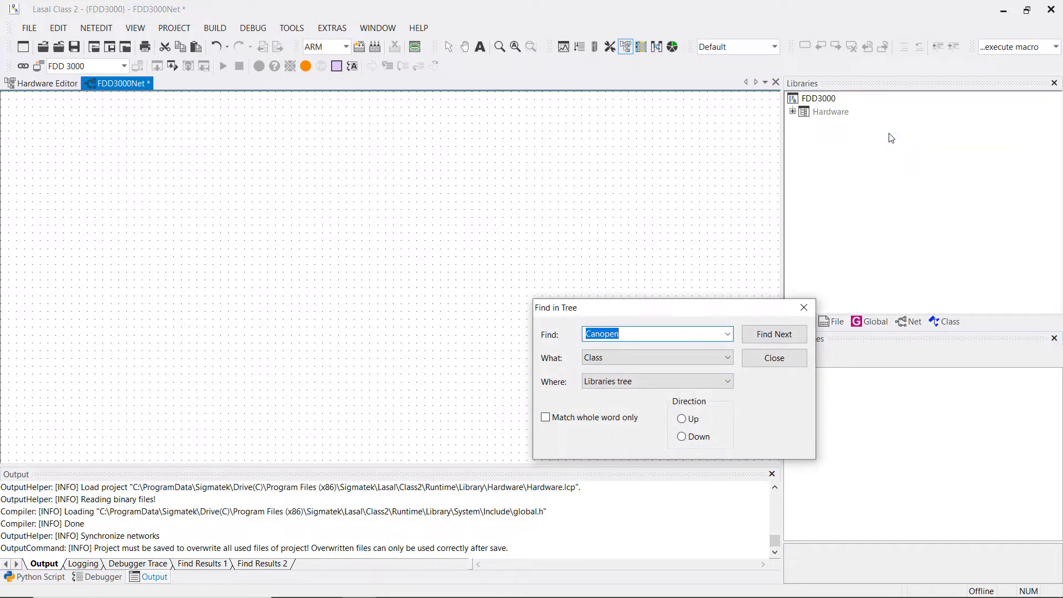
Step: Find _CanLib and _CanOpenMng in the Libraries tree and insert both into FDD3000Net
{"action": "type", "text": "_canlib"}
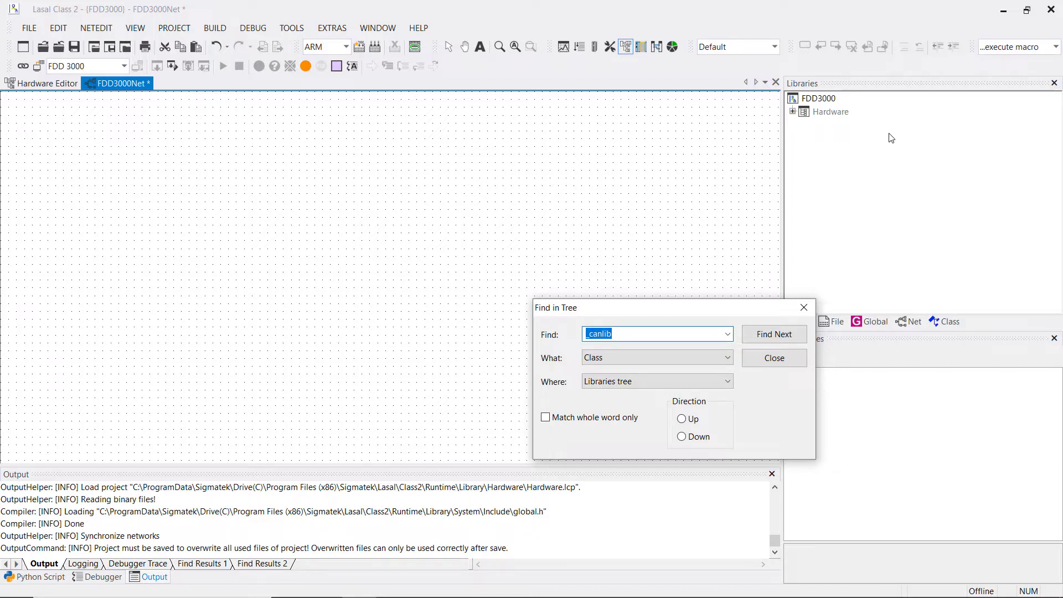
{"action": "left_click", "coordinate": [774, 333]}
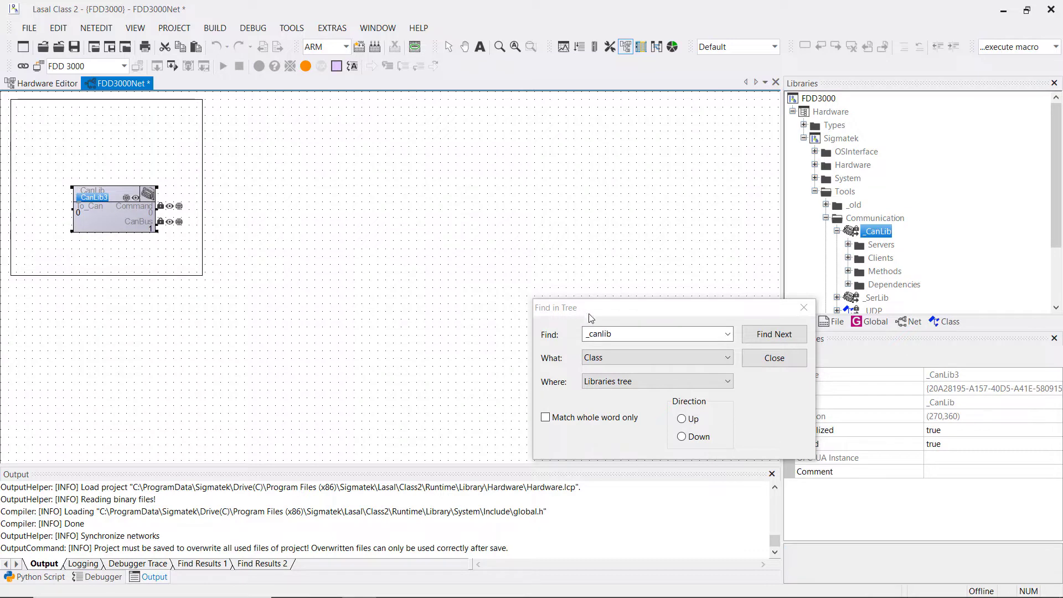
{"action": "left_click", "coordinate": [654, 333]}
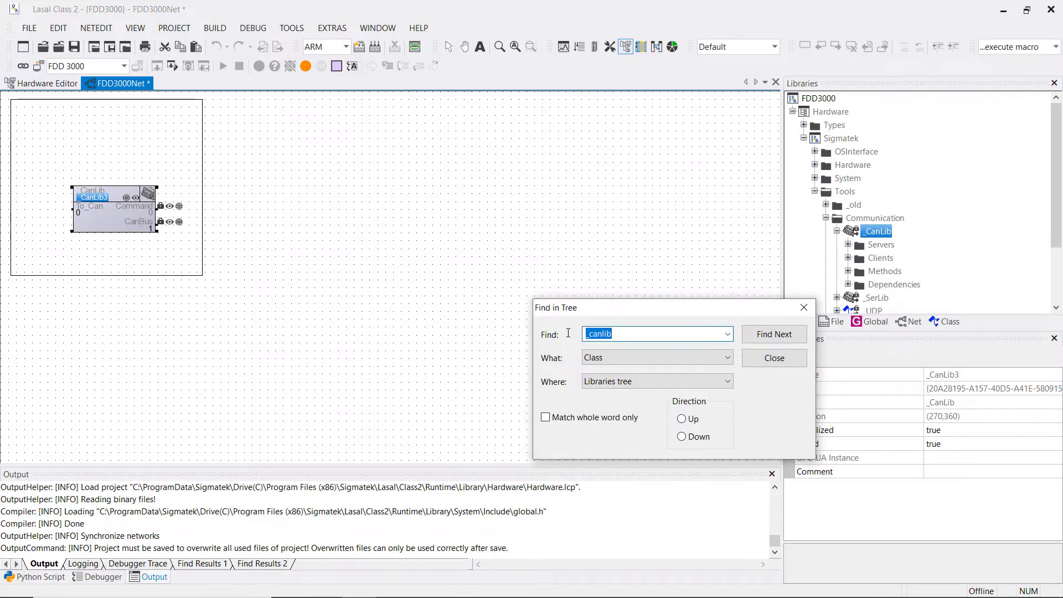
{"action": "type", "text": "_can"}
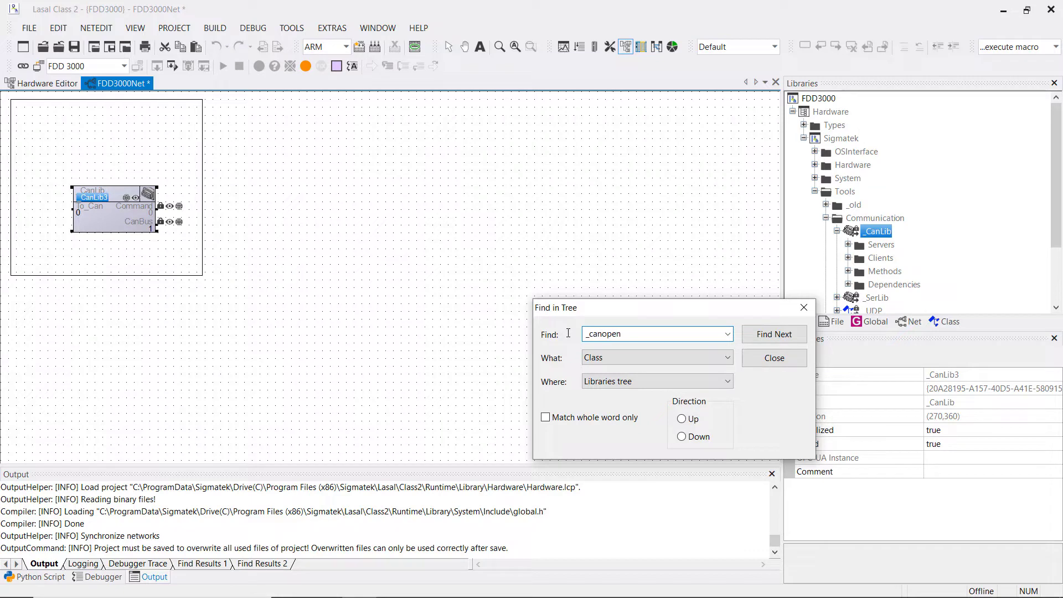
{"action": "type", "text": "mn"}
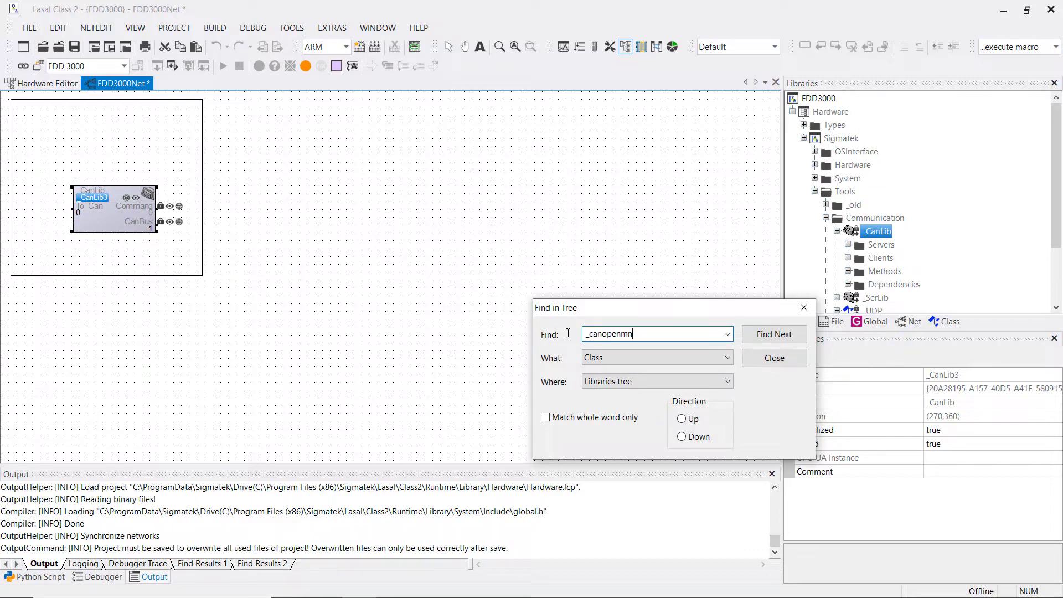
{"action": "left_click", "coordinate": [774, 334]}
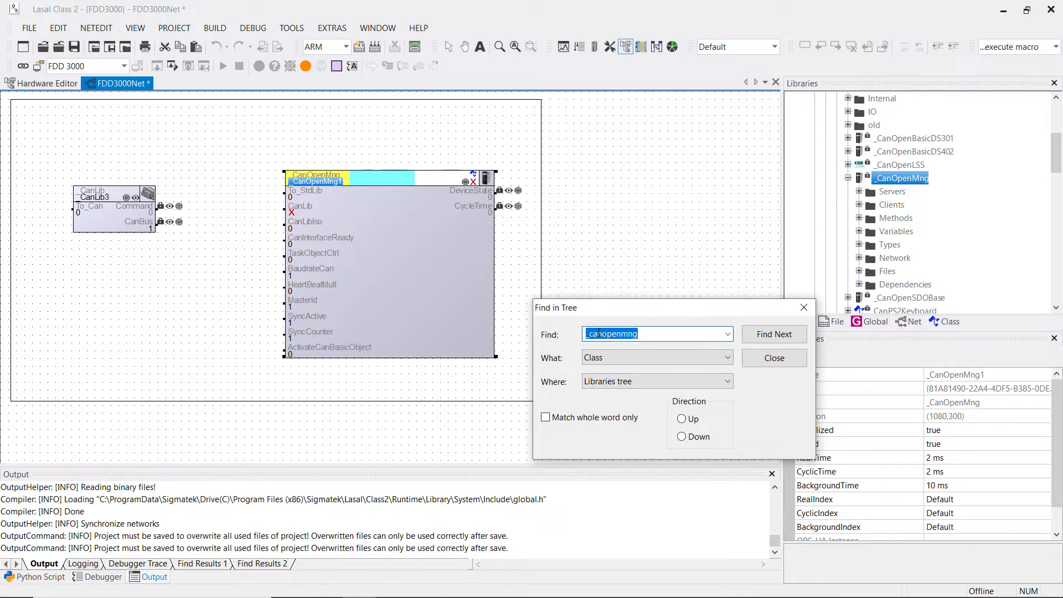
Step: Find the fdd3000_canopen class in the libraries and place FDD3000_CanOpen beside _CanOpenMng
{"action": "type", "text": "fdd3000"}
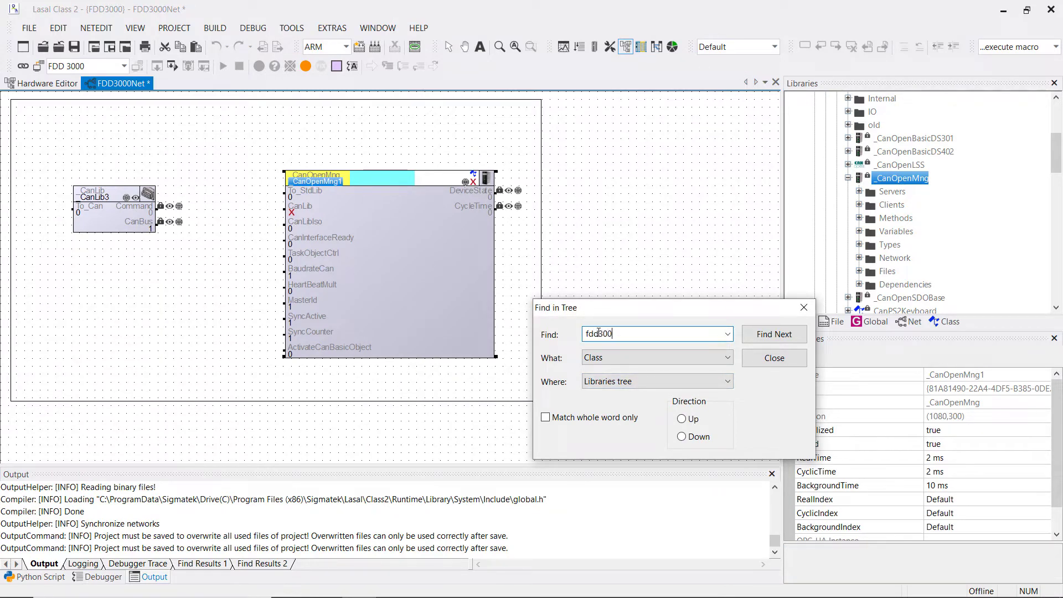
{"action": "type", "text": "_"}
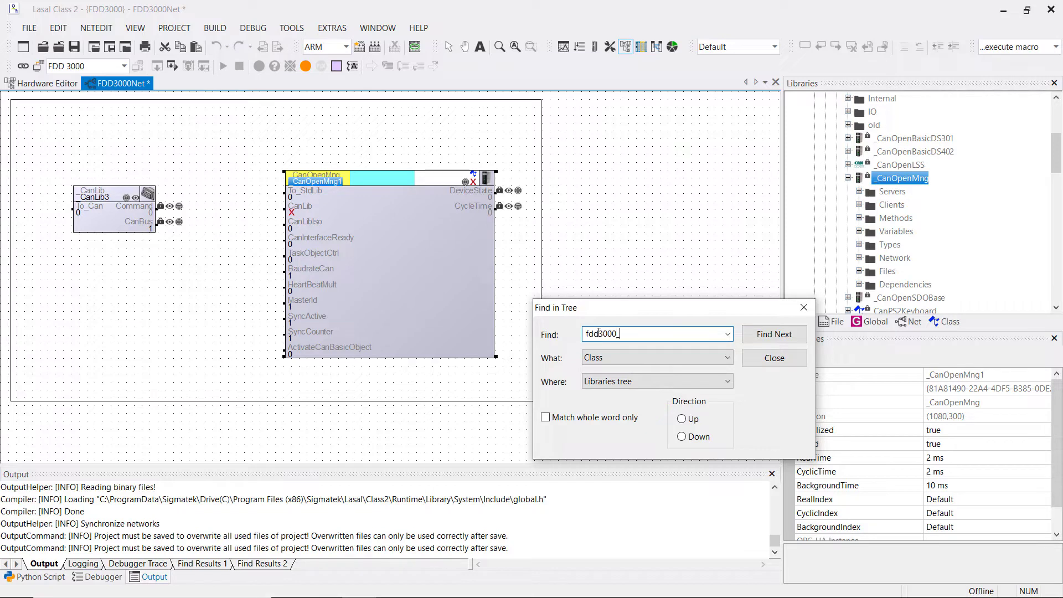
{"action": "type", "text": "canopen"}
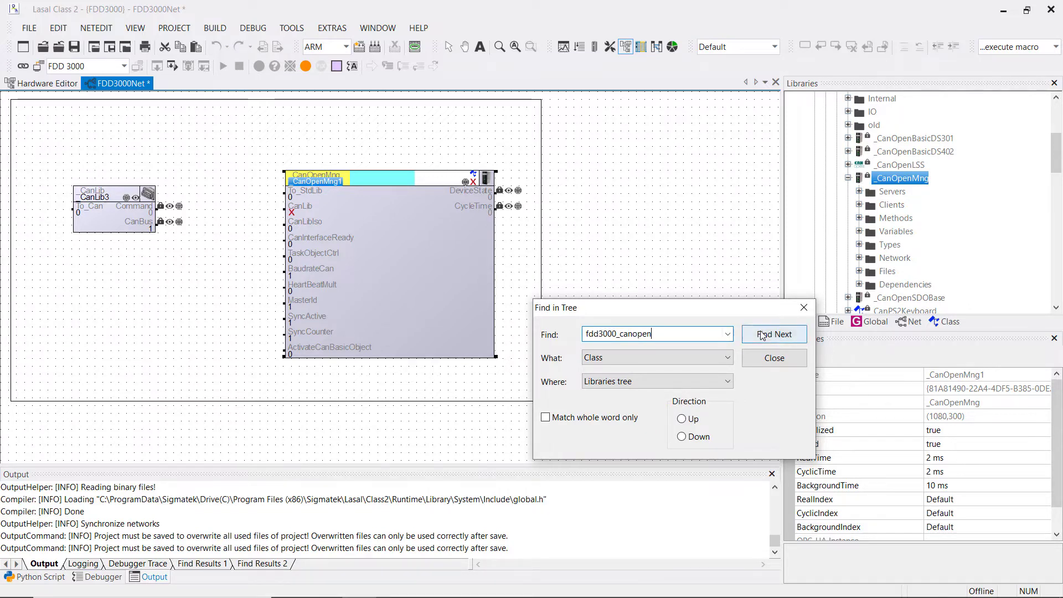
{"action": "left_click", "coordinate": [774, 333]}
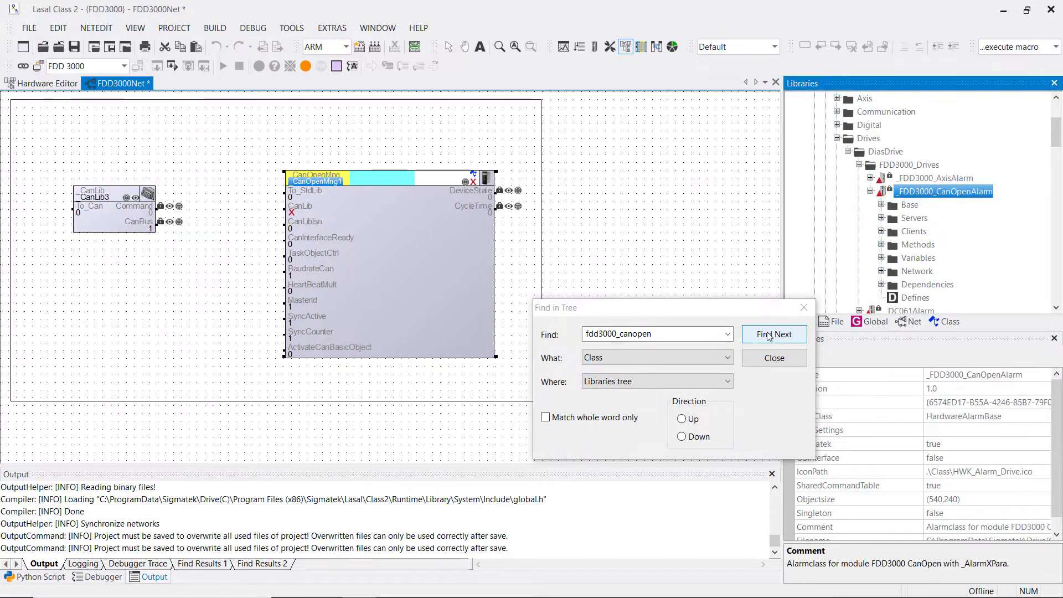
{"action": "left_click", "coordinate": [774, 334]}
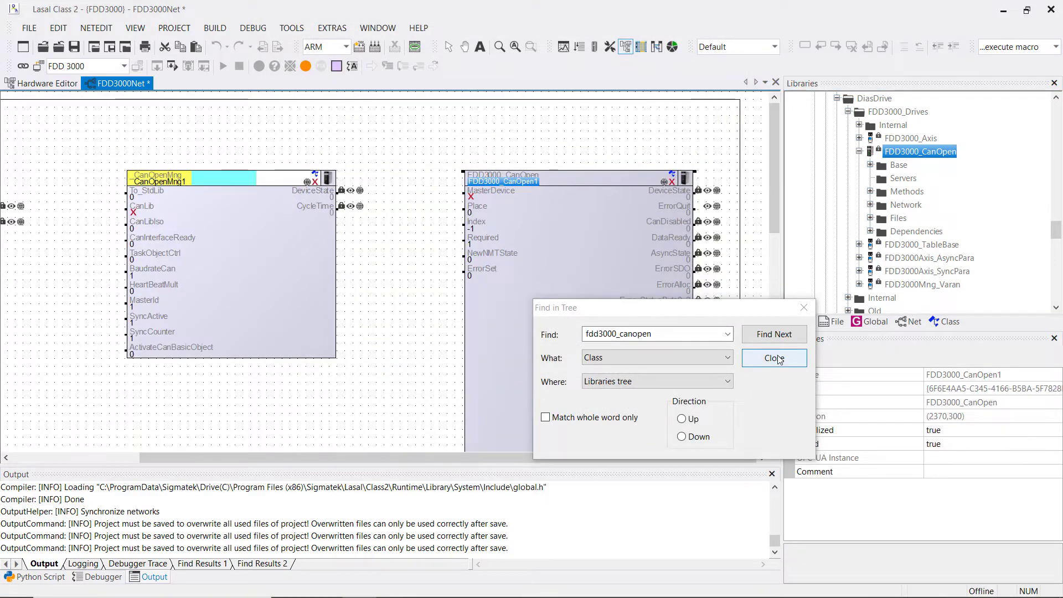
Step: Connect _CanOpenMng1 DeviceState to FDD3000_CanOpen1 MasterDevice, completing the network chain
{"action": "left_click", "coordinate": [774, 358]}
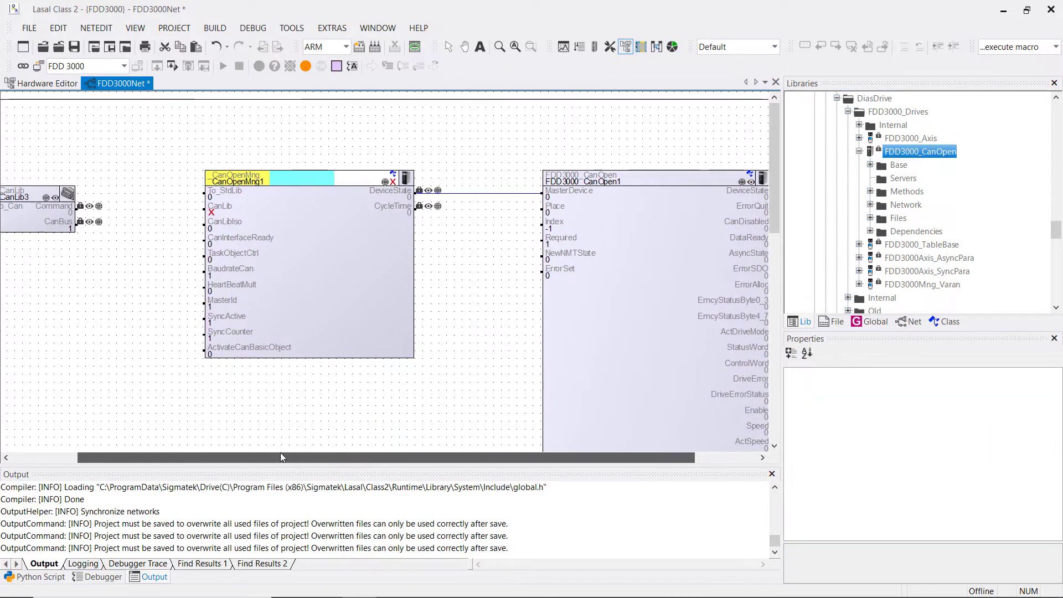
{"action": "left_click", "coordinate": [316, 180]}
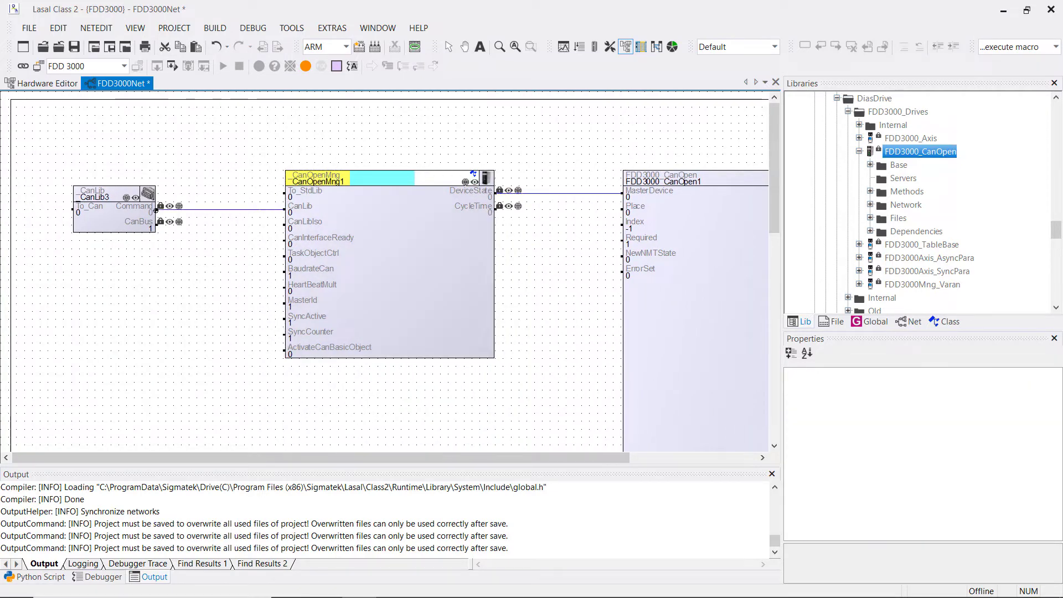
{"action": "scroll", "scroll_direction": "right", "scroll_amount": 3}
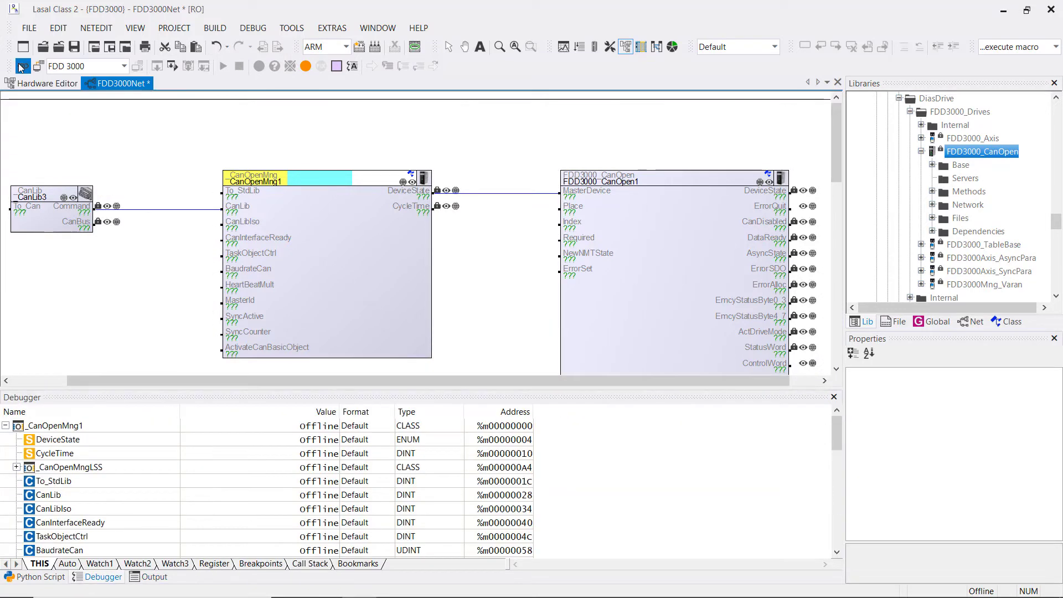
Step: Go online, compile with 0 errors, and download and run the project on the FDD 3000
{"action": "left_click", "coordinate": [22, 65]}
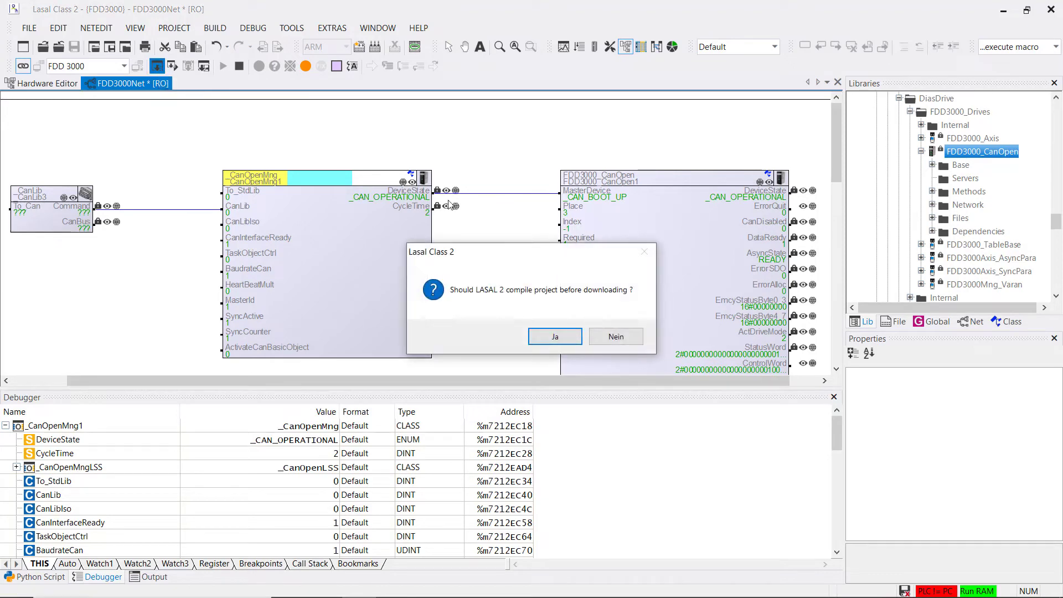
{"action": "left_click", "coordinate": [554, 337]}
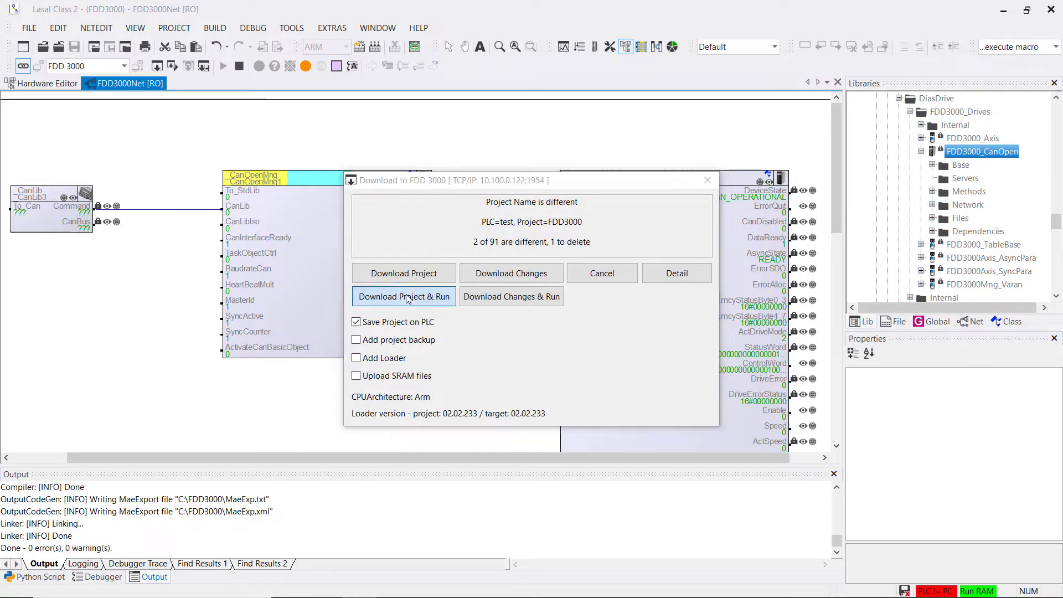
{"action": "left_click", "coordinate": [403, 296]}
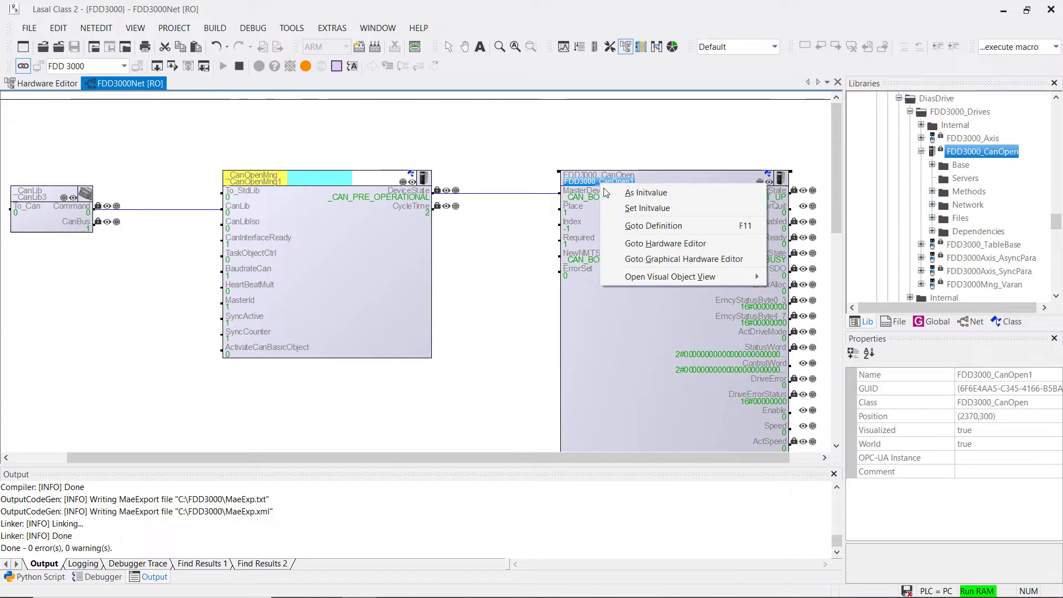
{"action": "mouse_move", "coordinate": [670, 277]}
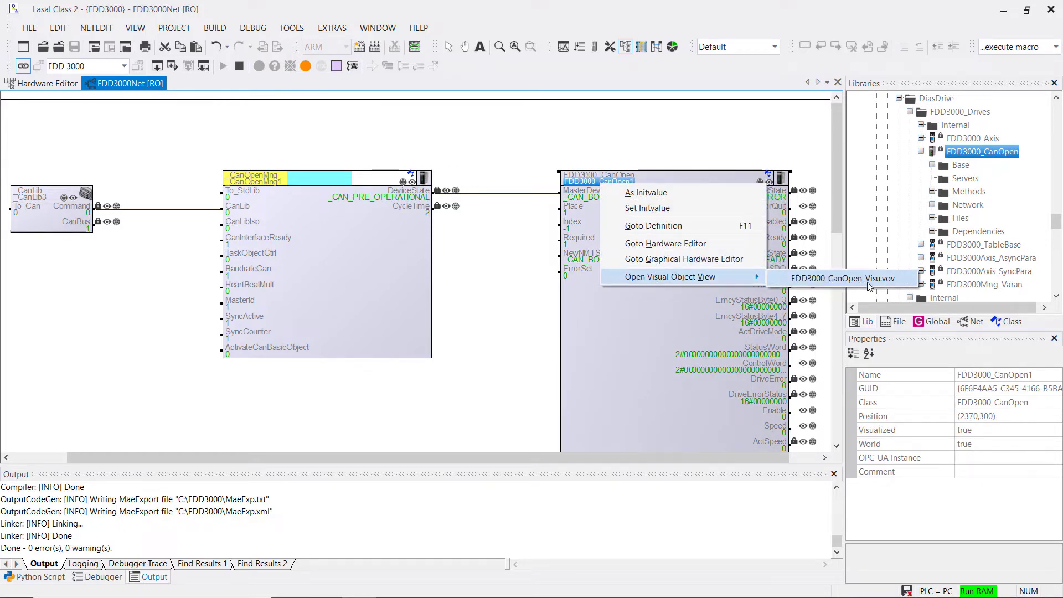
Step: Show FDD3000_CanOpen1's FDD3000_CanOpen_Visu.vov visualization main screen
{"action": "left_click", "coordinate": [841, 279]}
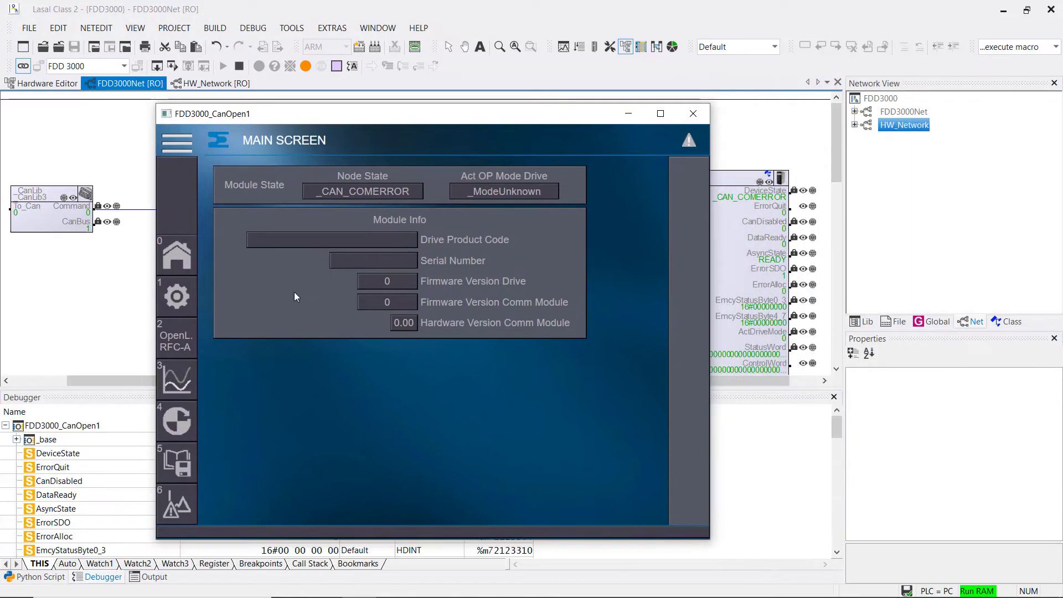
{"action": "mouse_move", "coordinate": [178, 297]}
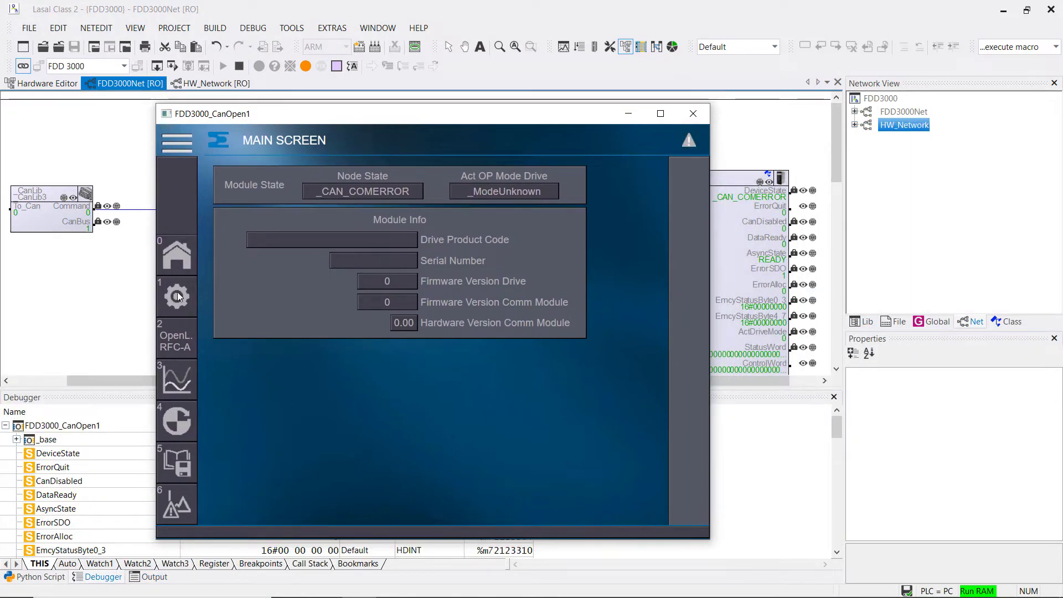
Step: Start the CAN node setup, finding vendor ID 249, product code 16845059 and serial 73629006
{"action": "left_click", "coordinate": [176, 297]}
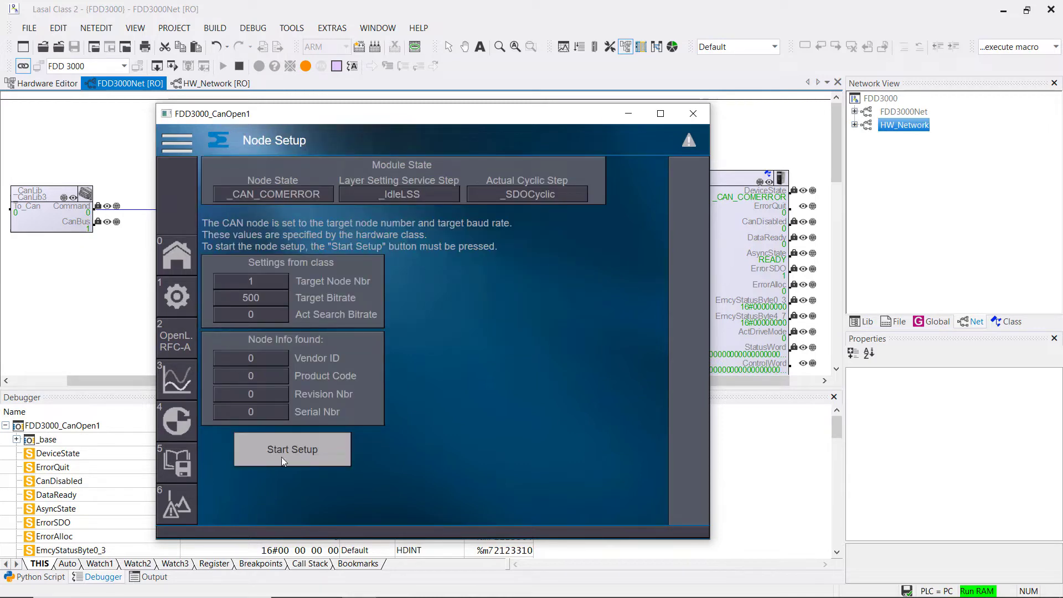
{"action": "left_click", "coordinate": [291, 449]}
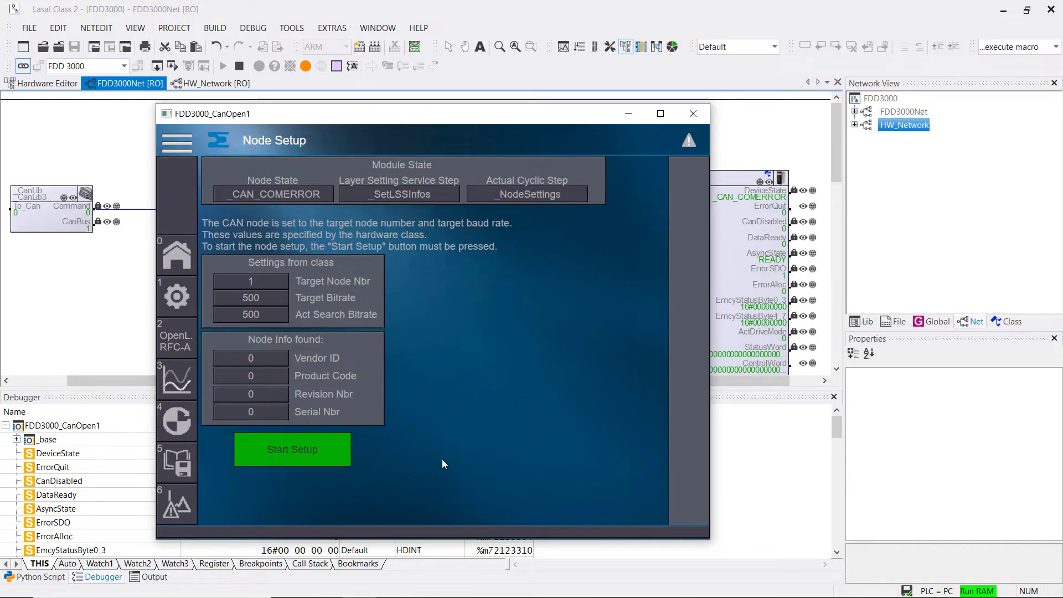
{"action": "left_click", "coordinate": [291, 449]}
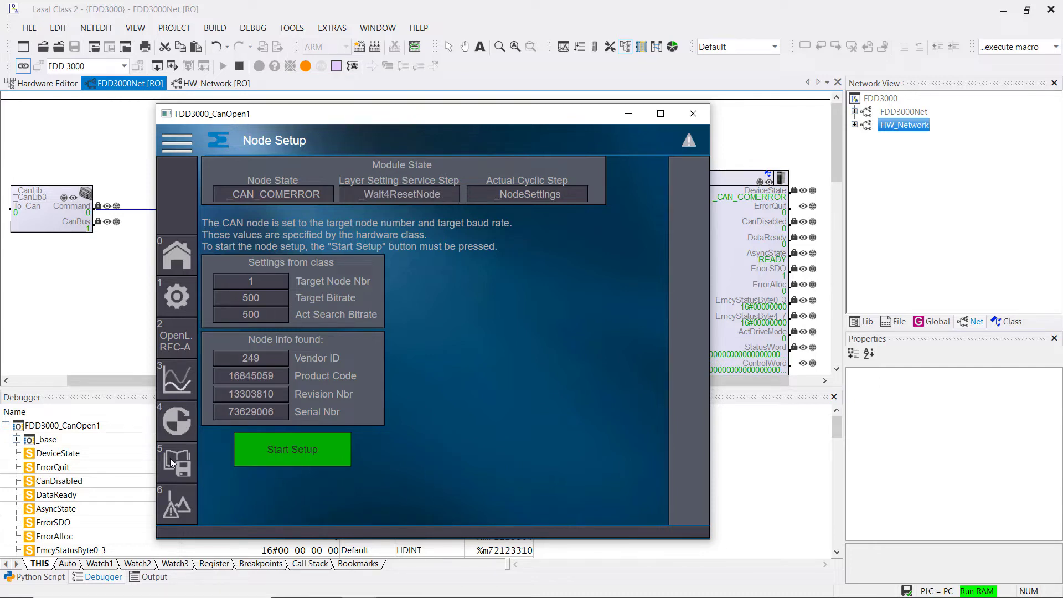
Step: On the Drive Parameter page, select HWK data source and start 2.1 Set Paras to write them
{"action": "left_click", "coordinate": [291, 449]}
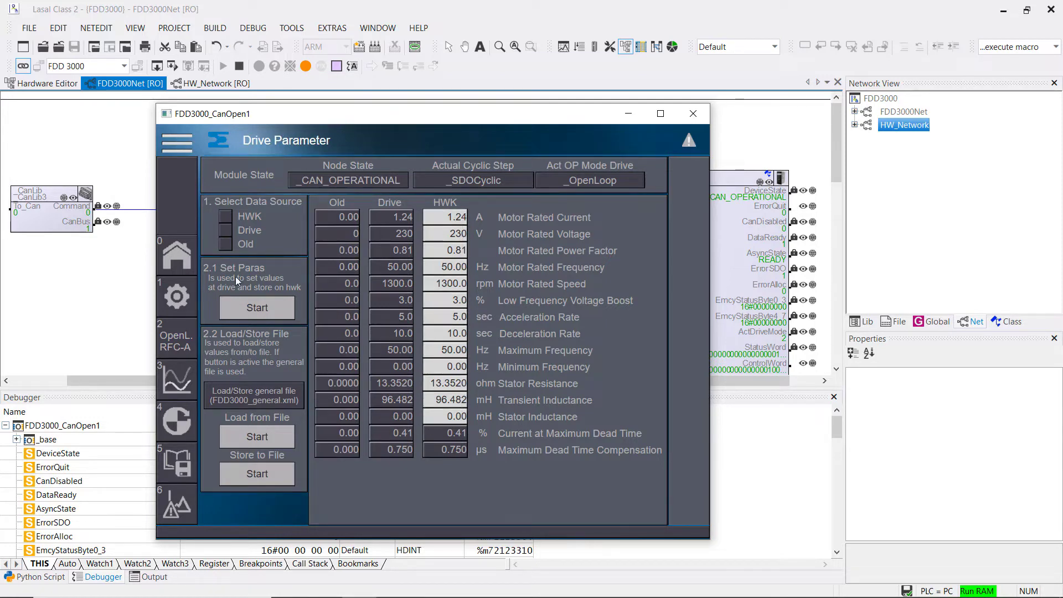
{"action": "left_click", "coordinate": [225, 216]}
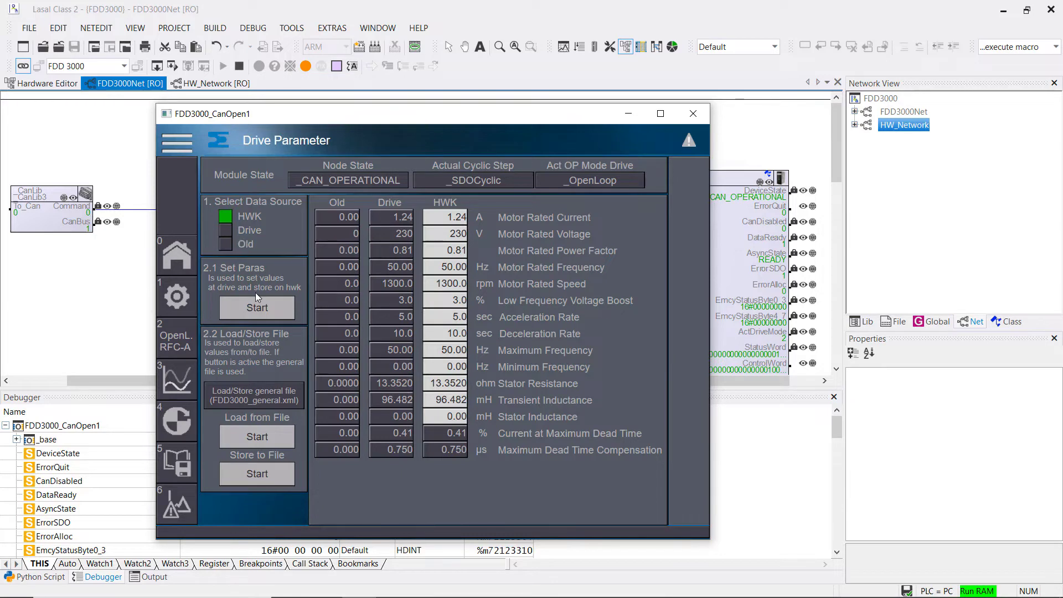
{"action": "left_click", "coordinate": [257, 307]}
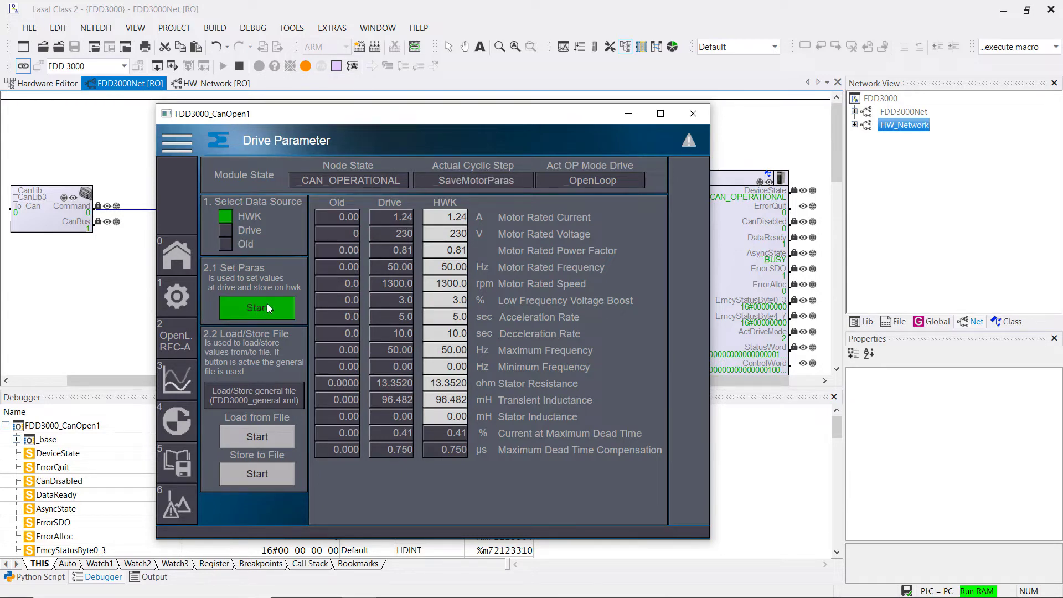
{"action": "left_click", "coordinate": [256, 307]}
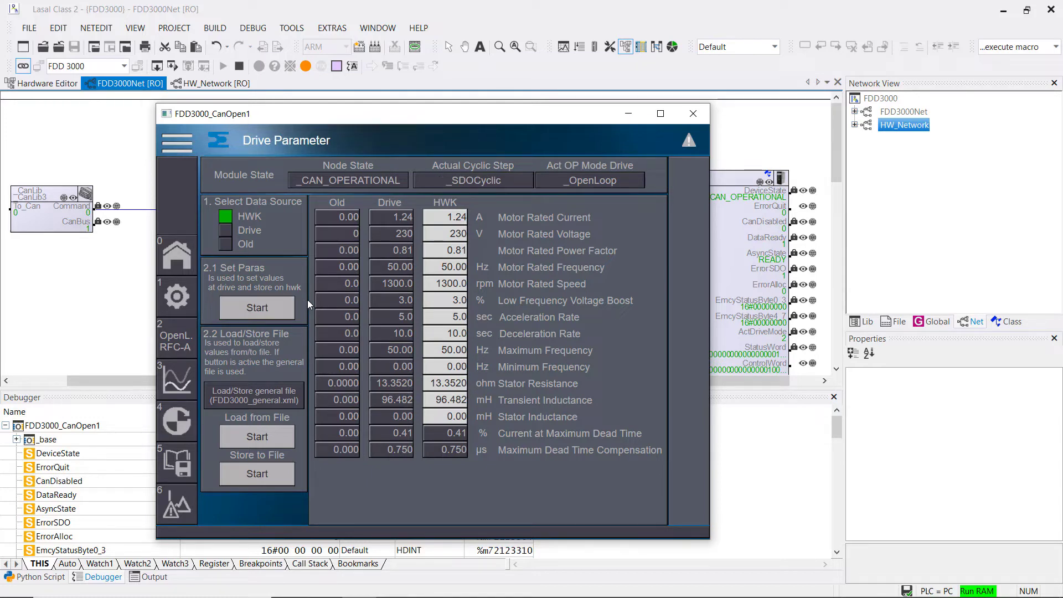
{"action": "mouse_move", "coordinate": [204, 368]}
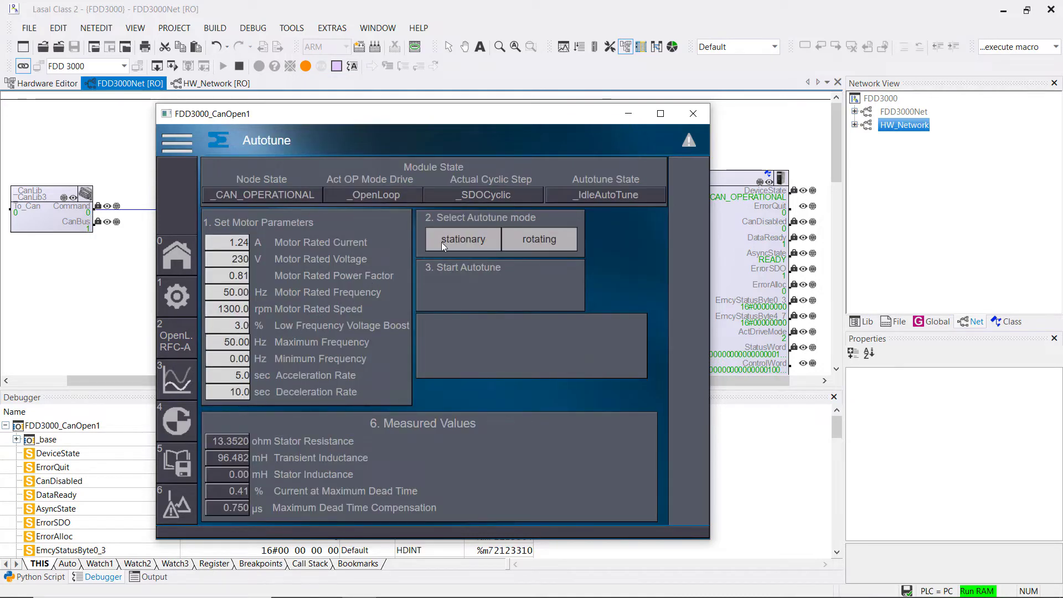
Step: Start a stationary autotune of the FDD3000 drive from the Autotune page
{"action": "left_click", "coordinate": [462, 239]}
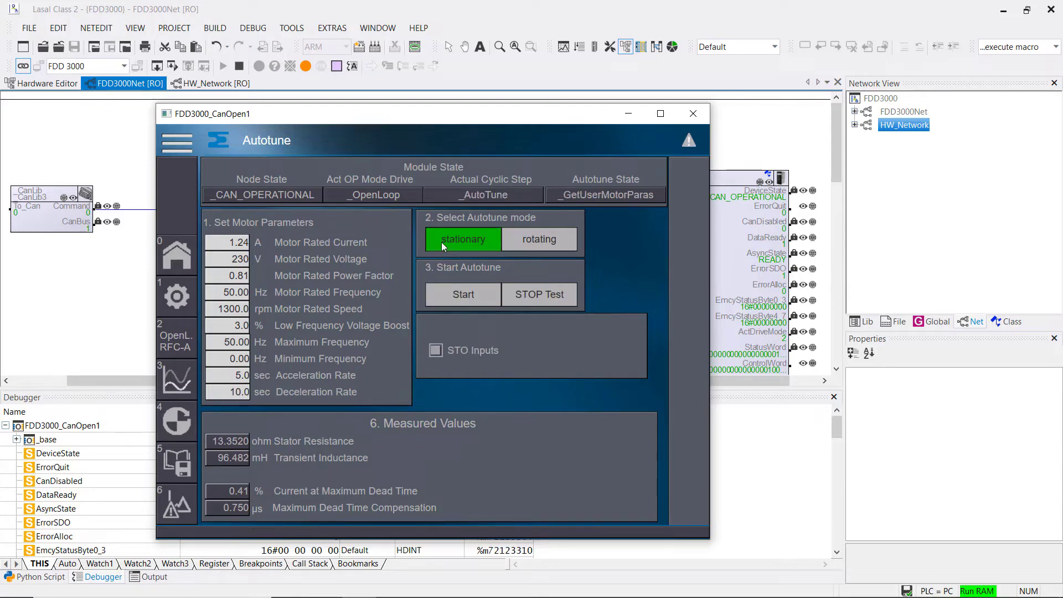
{"action": "mouse_move", "coordinate": [246, 102]}
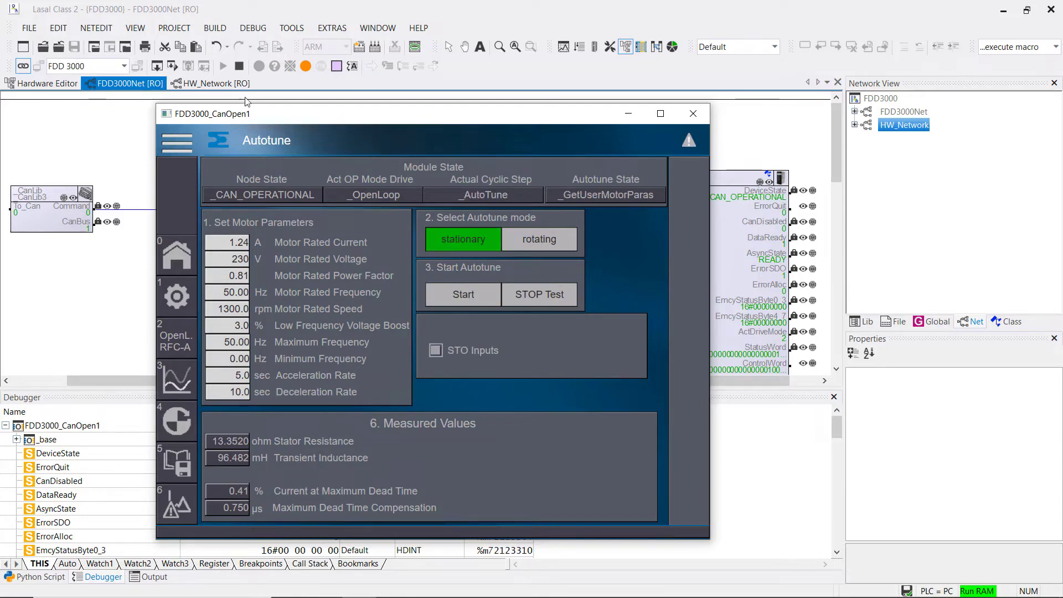
{"action": "left_click", "coordinate": [217, 83]}
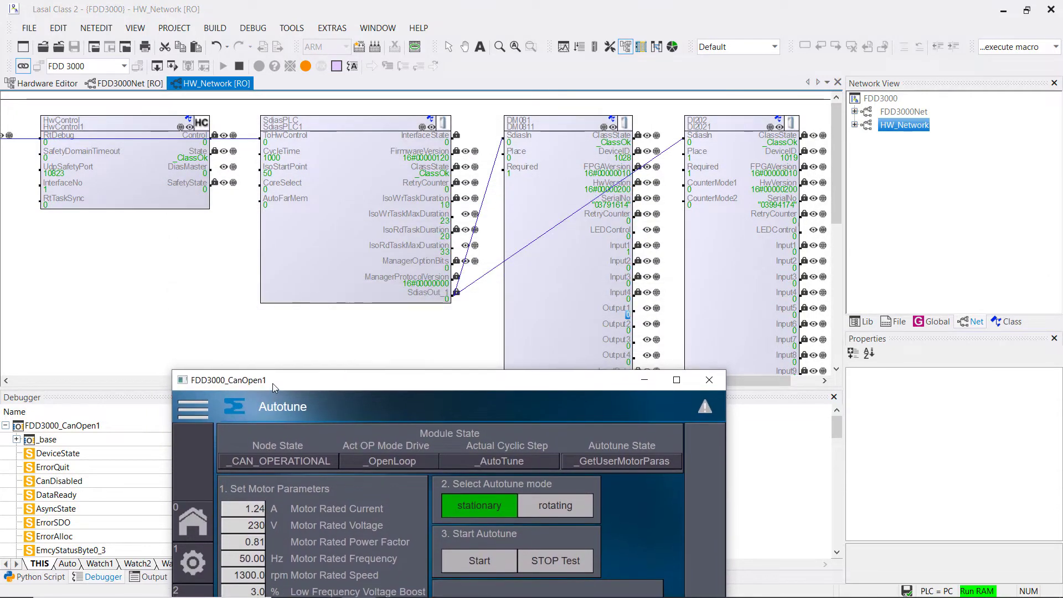
{"action": "left_click", "coordinate": [616, 308]}
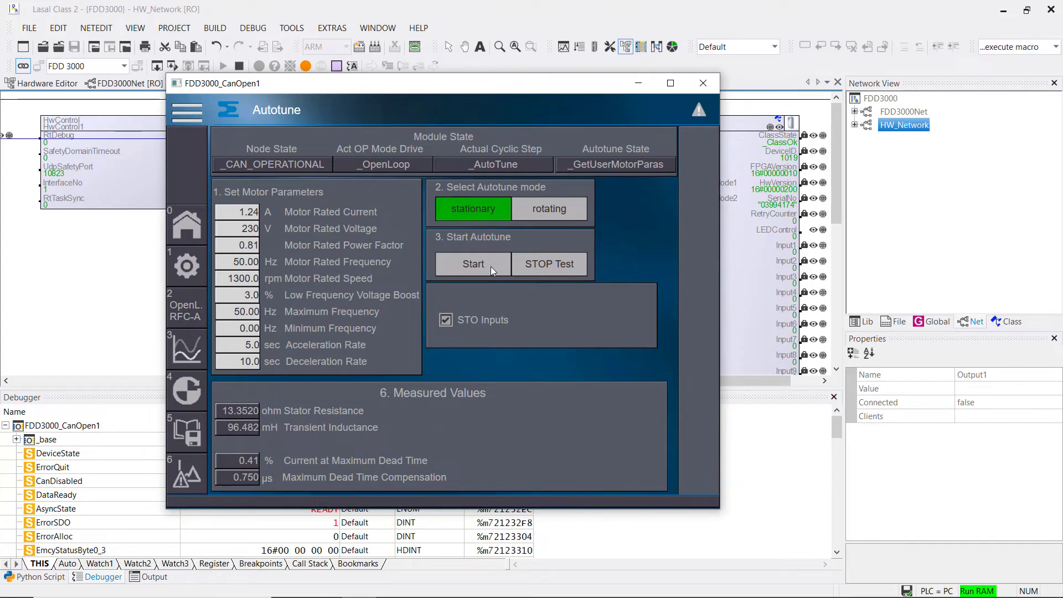
{"action": "left_click", "coordinate": [473, 264]}
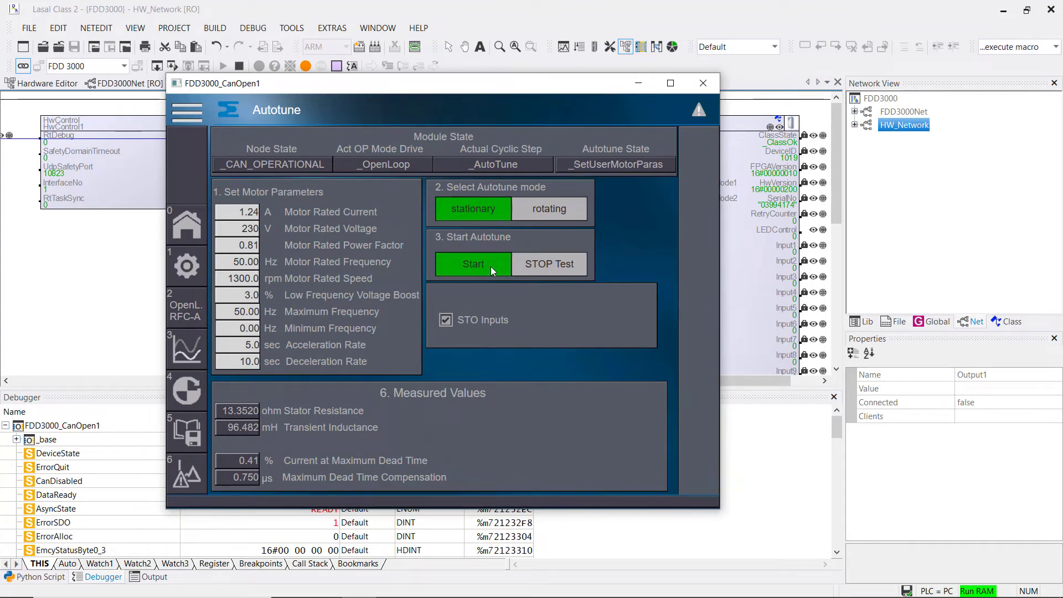
{"action": "left_click", "coordinate": [473, 264]}
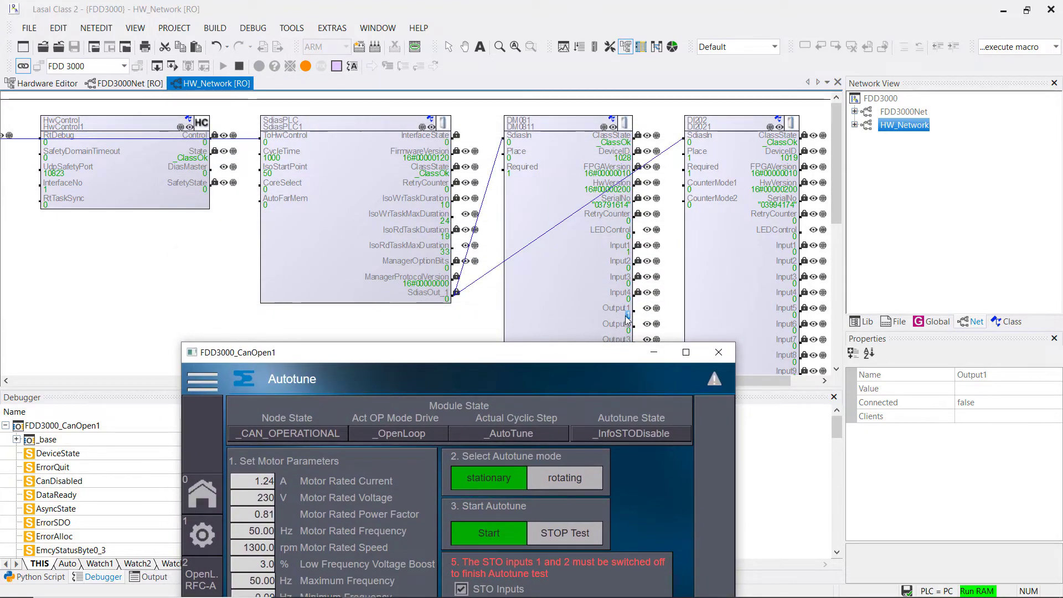
Step: Switch off the DM081 Output1 for the STO inputs so the autotune can finish
{"action": "left_click", "coordinate": [488, 532]}
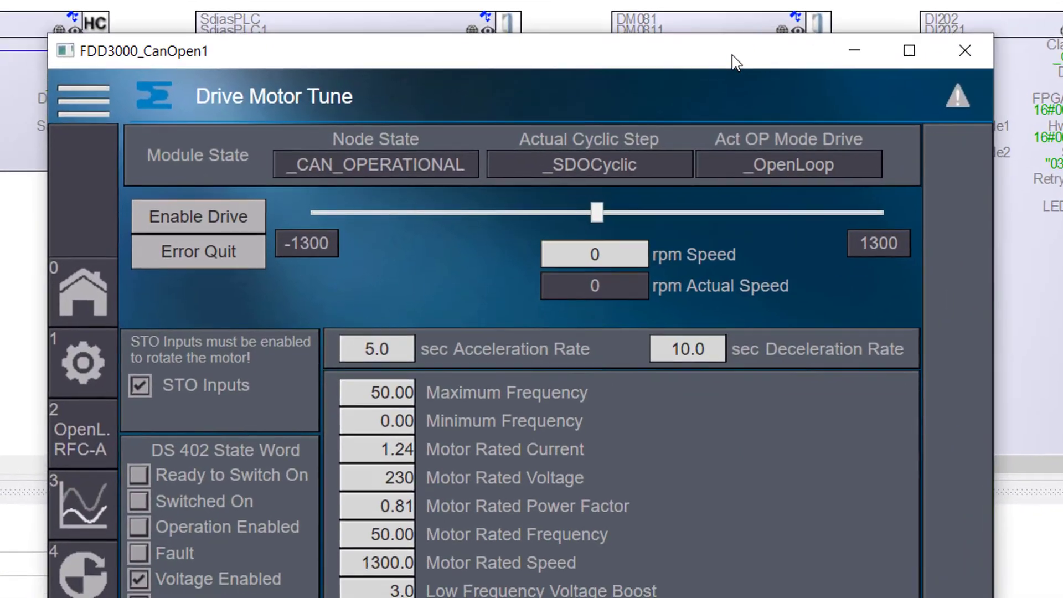
Step: Run the motor manually up to about 1000 rpm, return near standstill, then disable the drive
{"action": "left_click", "coordinate": [199, 216]}
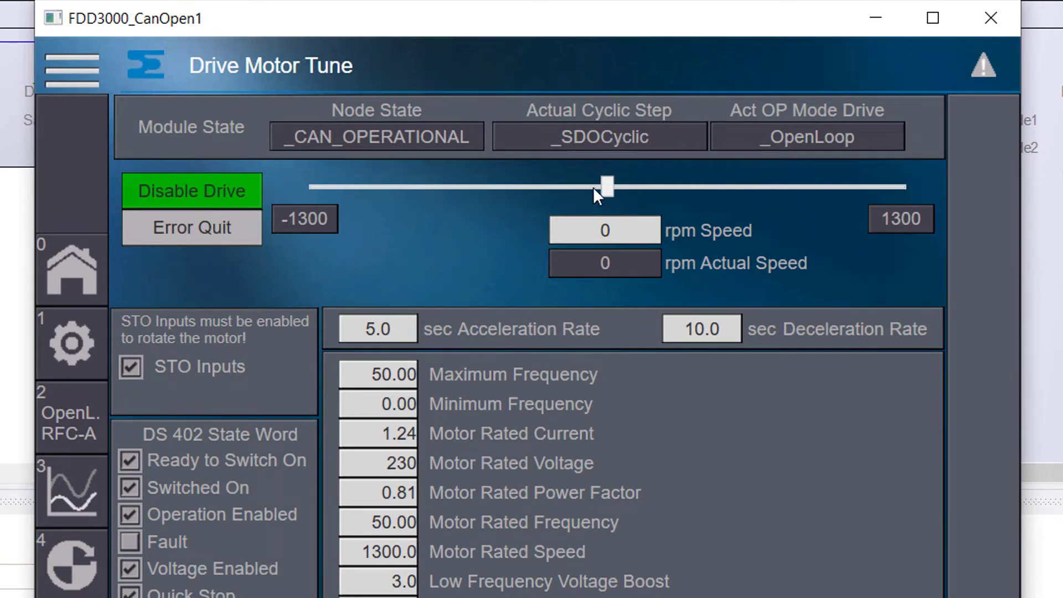
{"action": "left_click_drag", "start_coordinate": [606, 186], "coordinate": [683, 187]}
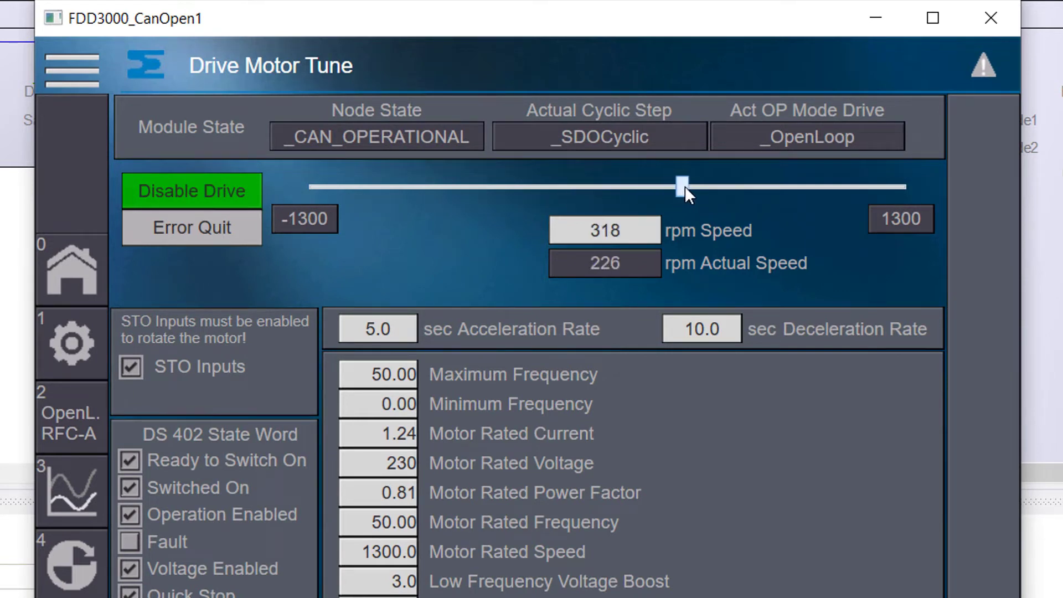
{"action": "left_click_drag", "start_coordinate": [683, 187], "coordinate": [841, 187]}
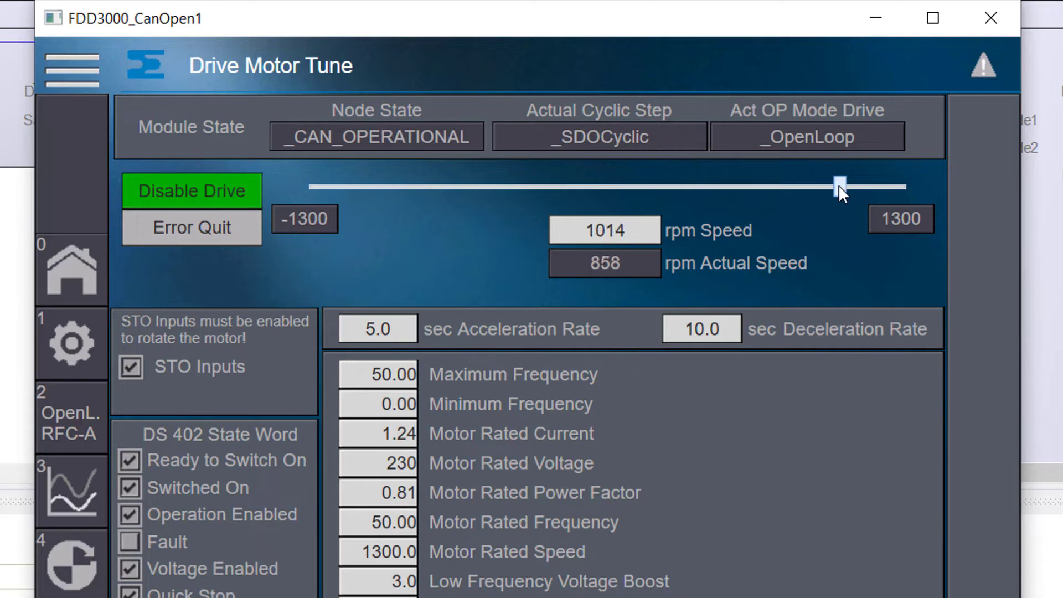
{"action": "left_click_drag", "start_coordinate": [839, 188], "coordinate": [602, 189]}
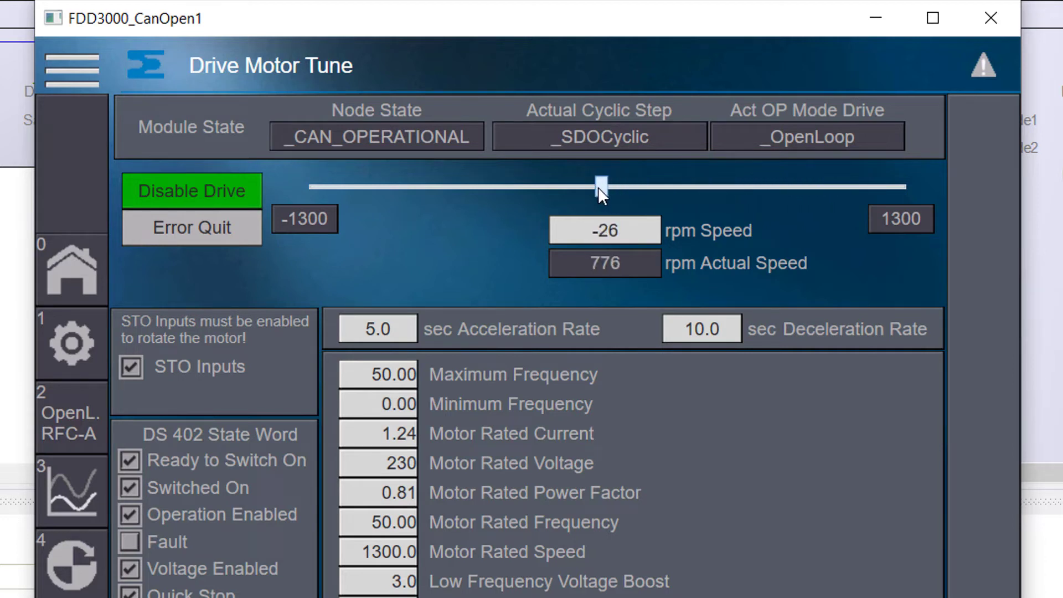
{"action": "left_click_drag", "start_coordinate": [602, 185], "coordinate": [588, 184]}
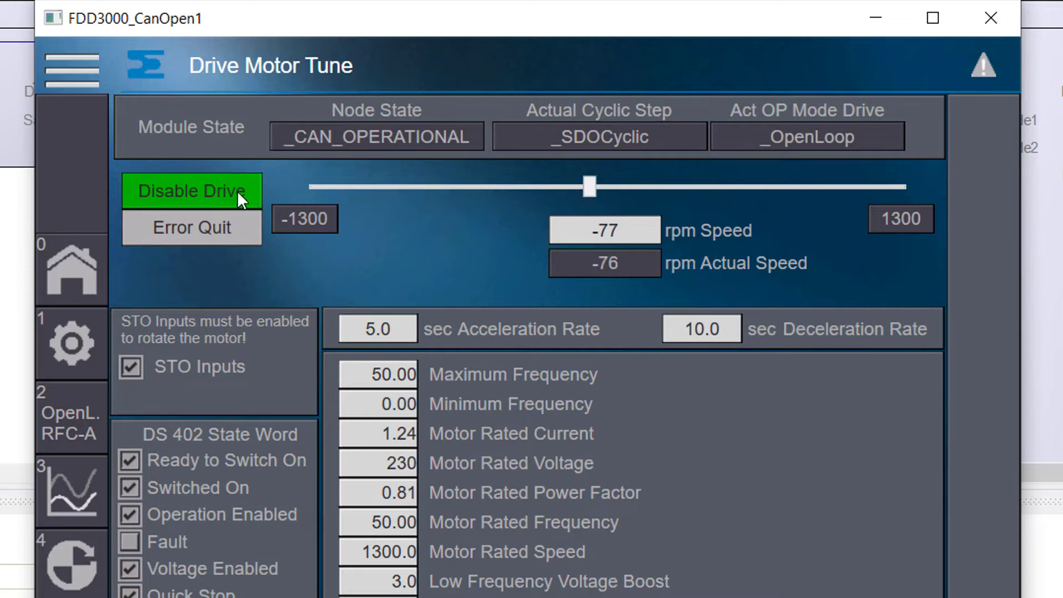
{"action": "left_click", "coordinate": [192, 191]}
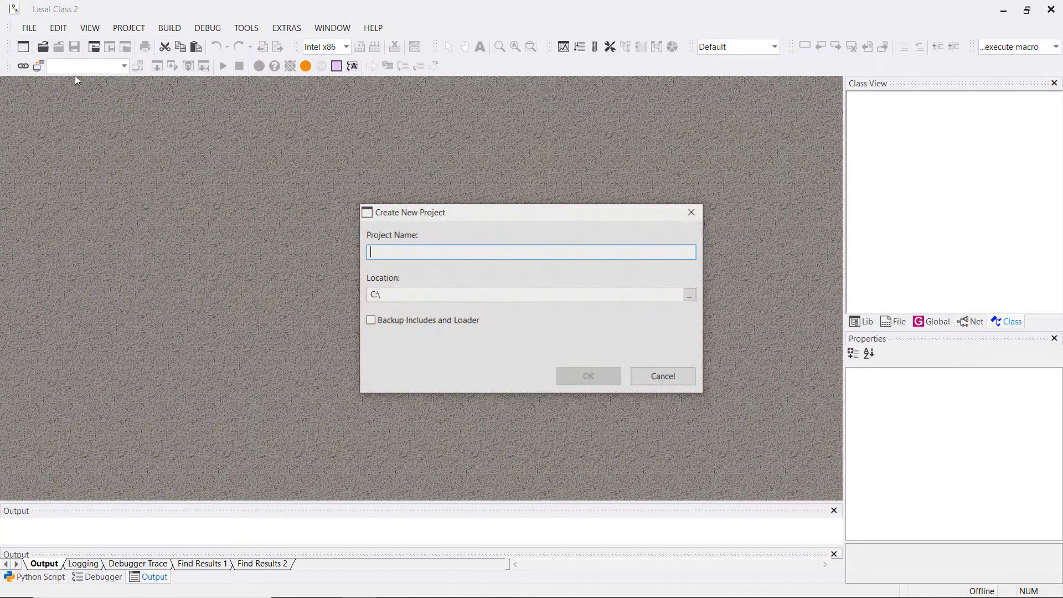
Step: Create a new empty project named FDD3000 under C:\
{"action": "type", "text": "FDD"}
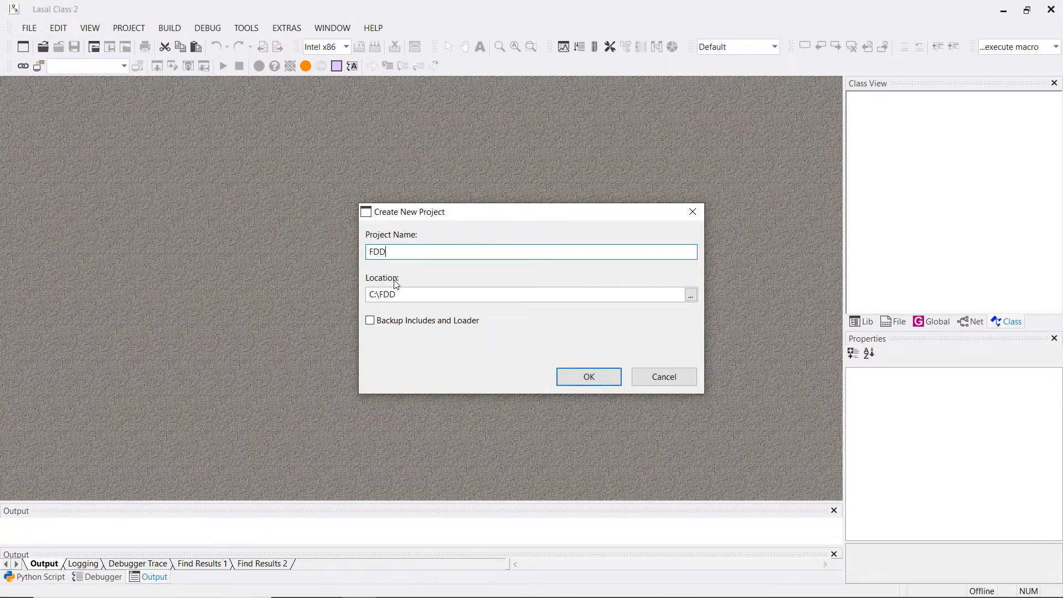
{"action": "left_click", "coordinate": [588, 376]}
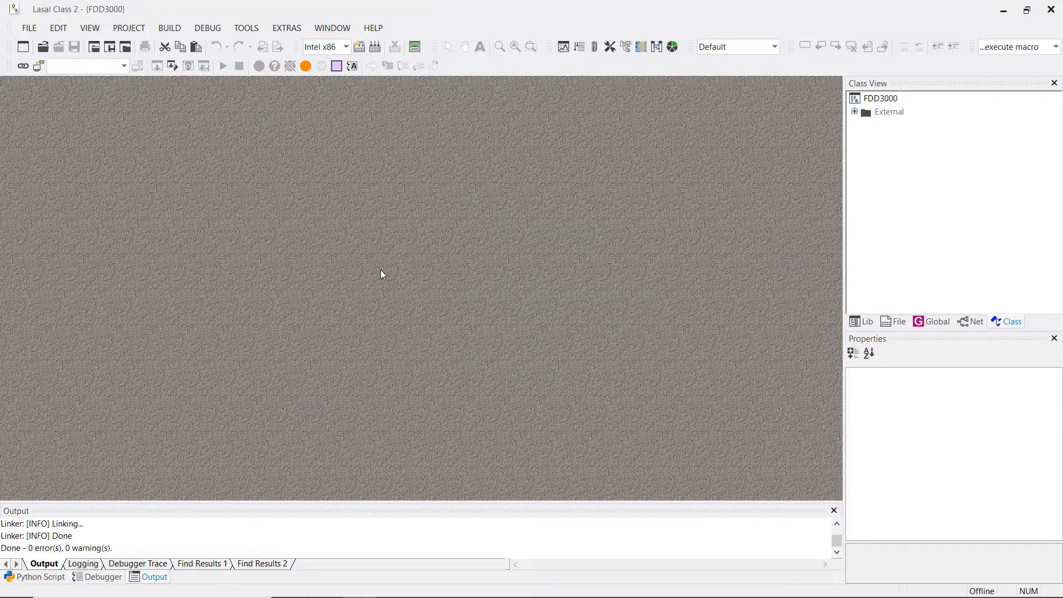
Step: Connect to the FDD 3000 target, open its hardware configuration and accept the ARM architecture
{"action": "left_click", "coordinate": [123, 65]}
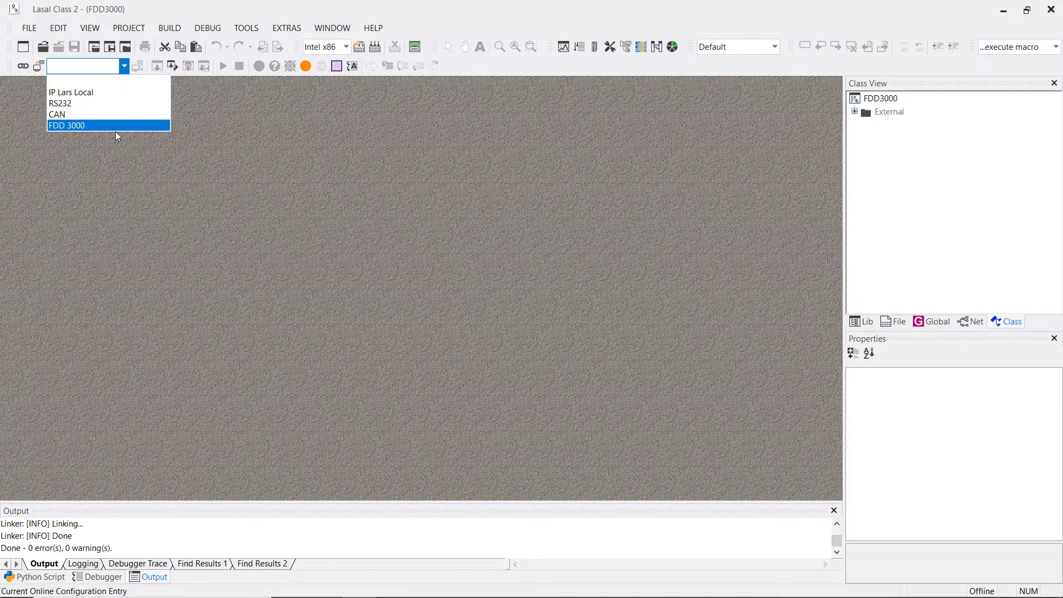
{"action": "left_click", "coordinate": [66, 125]}
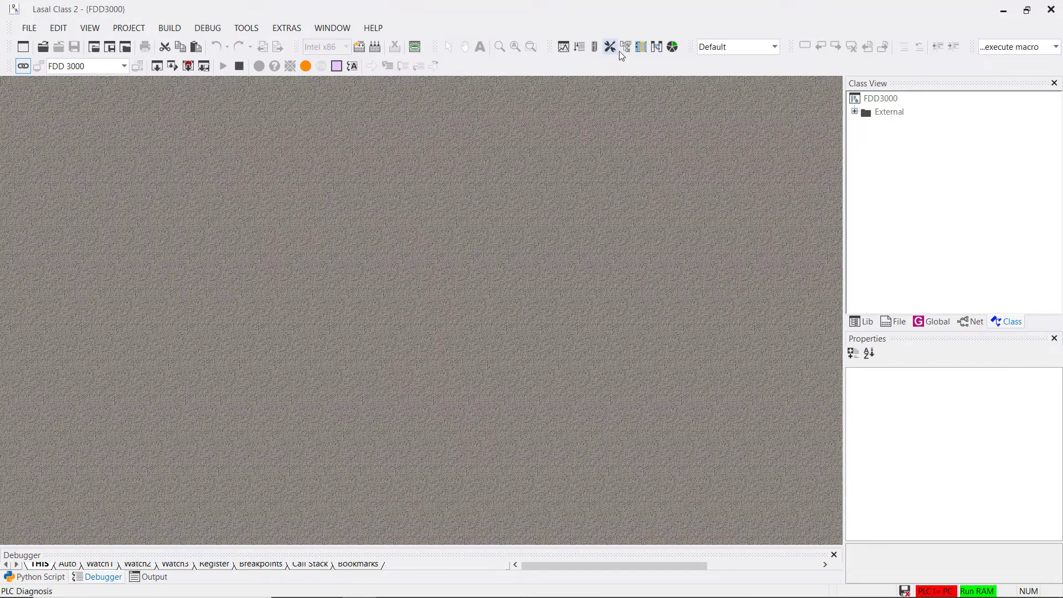
{"action": "left_click", "coordinate": [625, 46]}
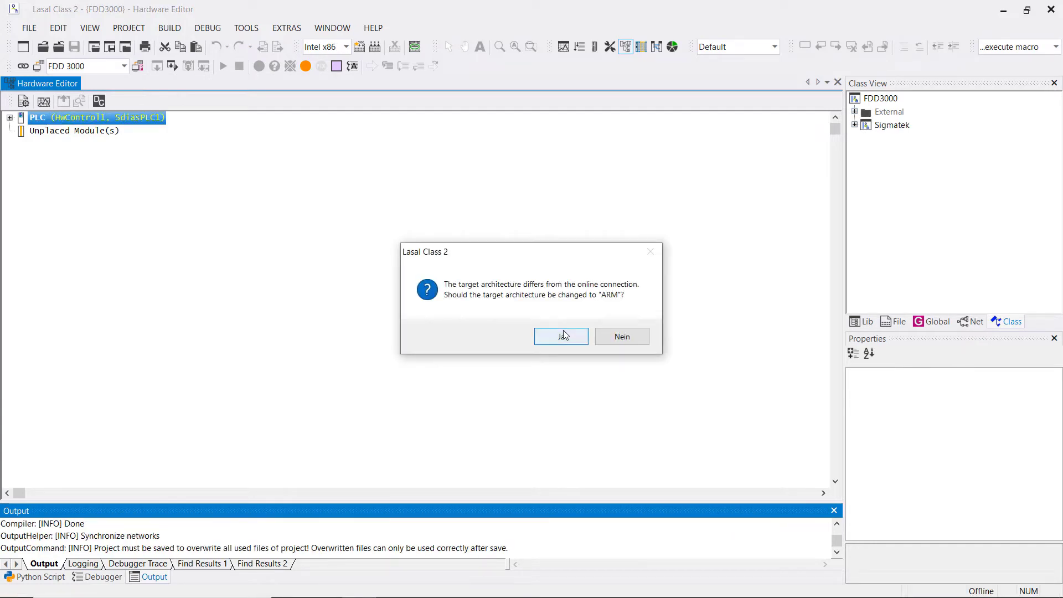
{"action": "left_click", "coordinate": [560, 336]}
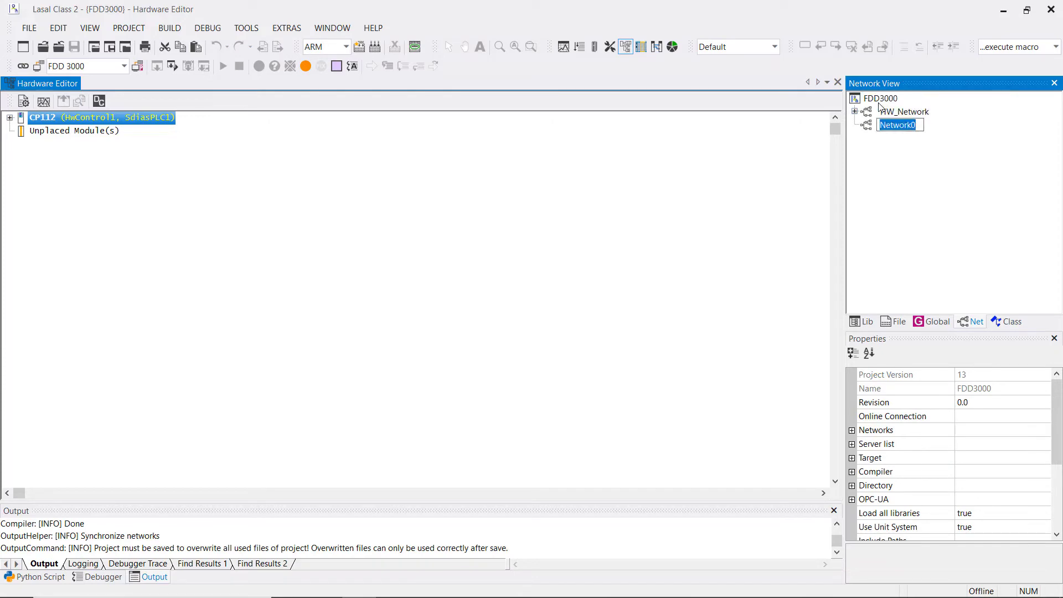
Step: Name the new network FDD3000Net and open it for editing
{"action": "type", "text": "FDD3000Net"}
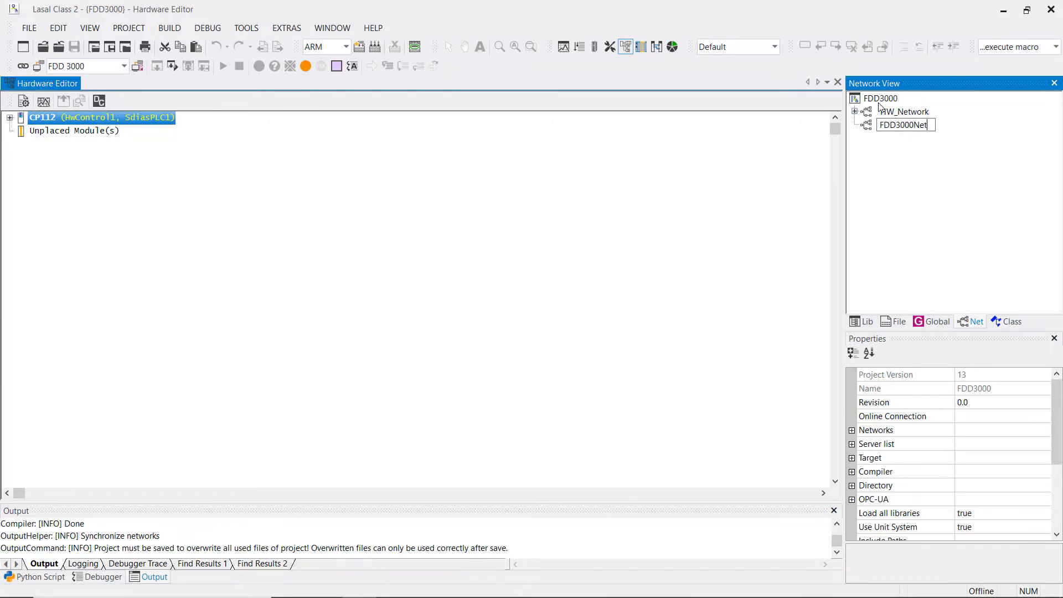
{"action": "double_click", "coordinate": [903, 125]}
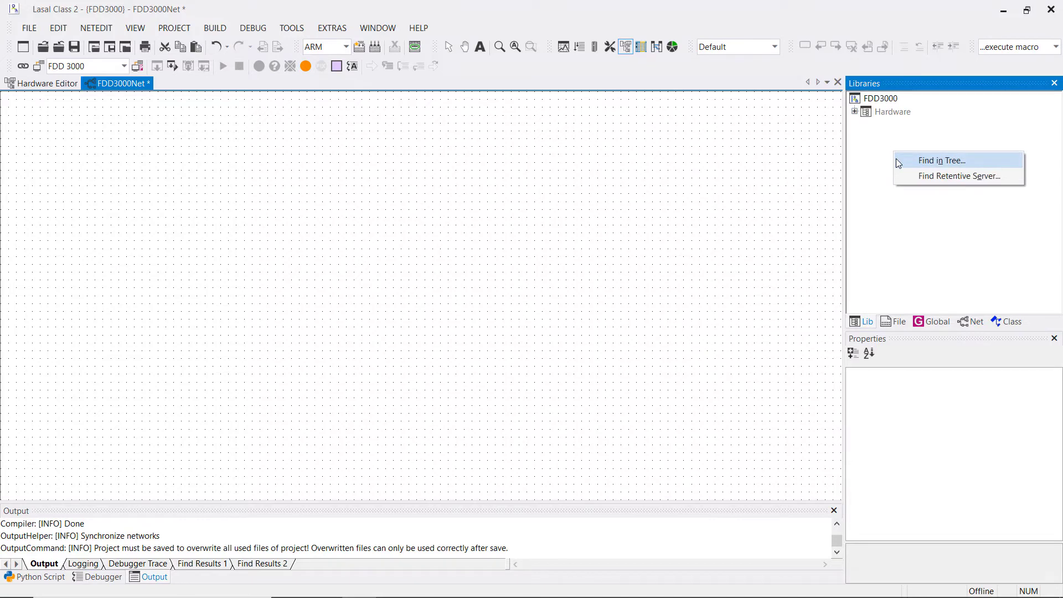
Step: Find the fdd3000_axis class in the libraries and import it as FDD3000_Axis1 into FDD3000Net
{"action": "left_click", "coordinate": [940, 160]}
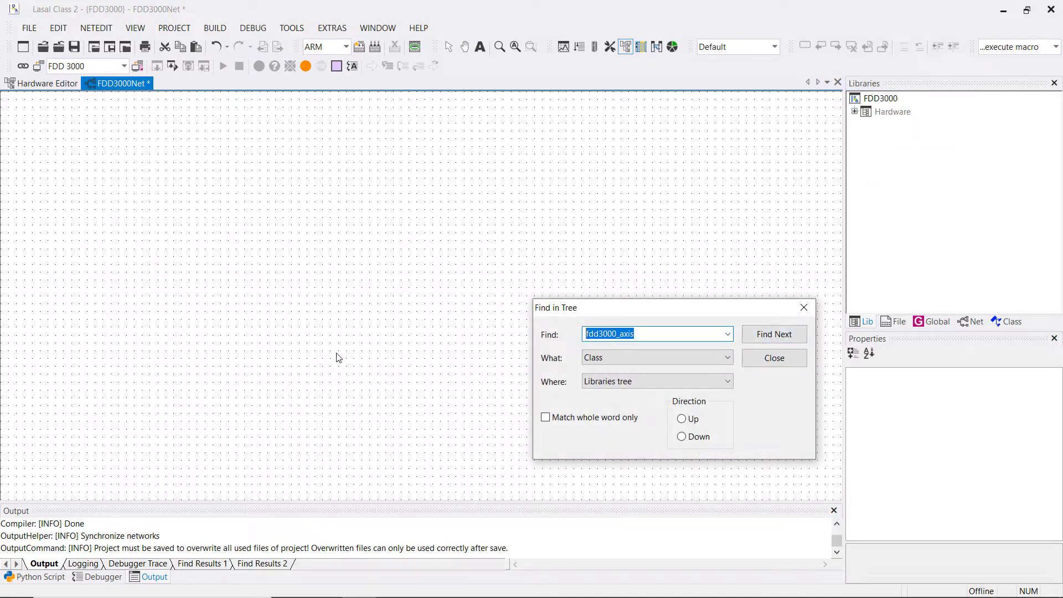
{"action": "type", "text": "fdd300"}
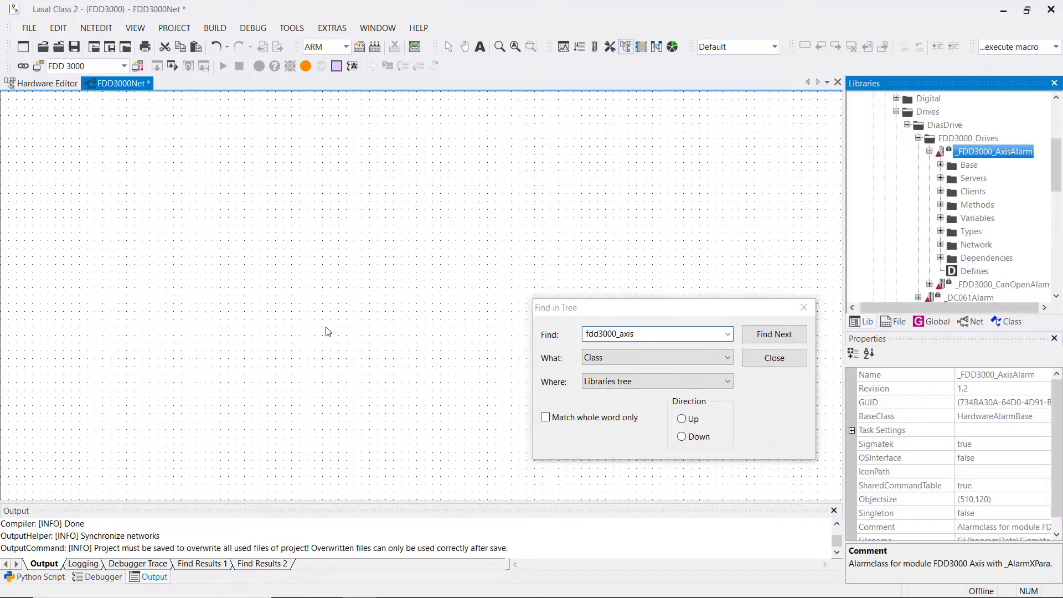
{"action": "left_click", "coordinate": [774, 334]}
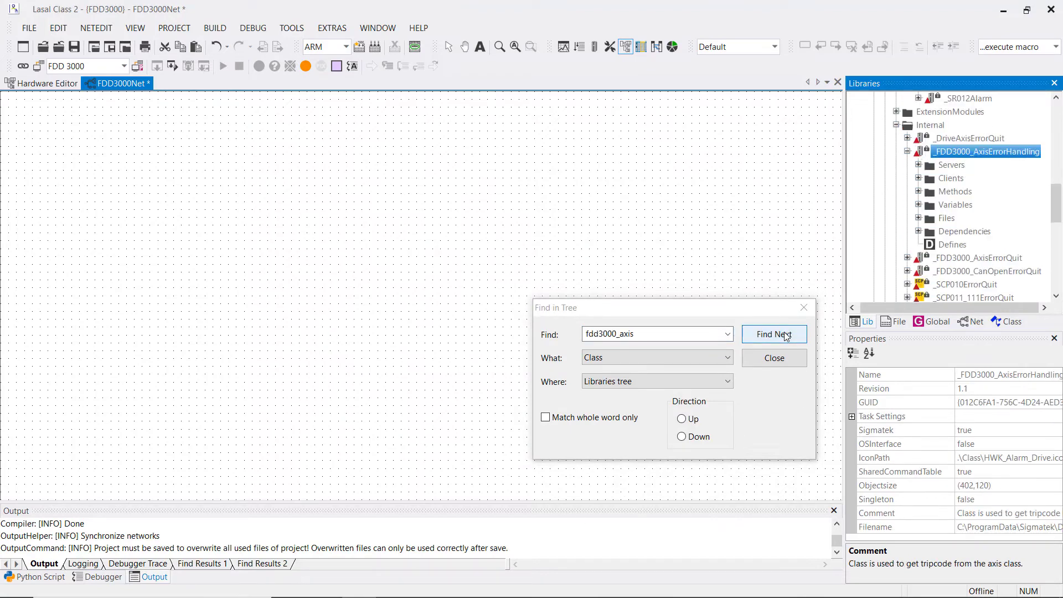
{"action": "left_click", "coordinate": [774, 333]}
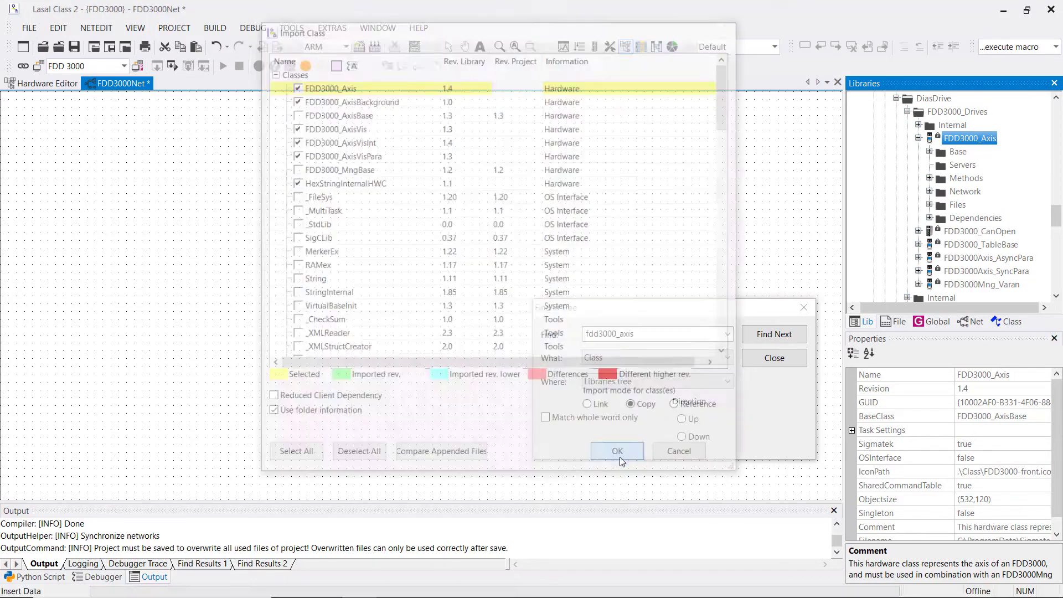
{"action": "left_click", "coordinate": [616, 451]}
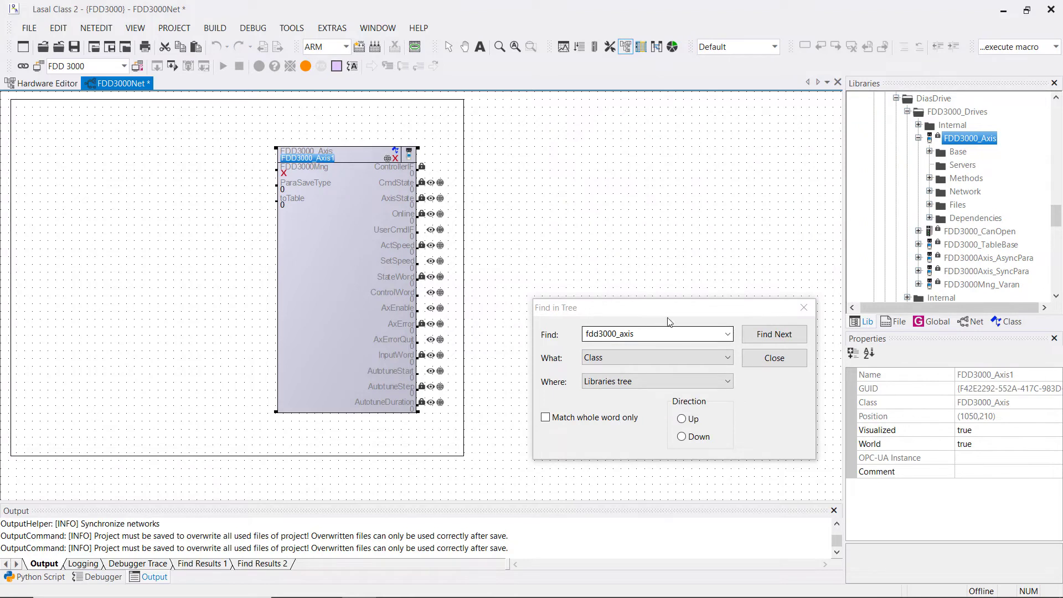
Step: Add FDD3000_TableBase1 feeding FDD3000_Axis1's toTable input and select the FDD3000Mng input for connection
{"action": "left_click", "coordinate": [981, 244]}
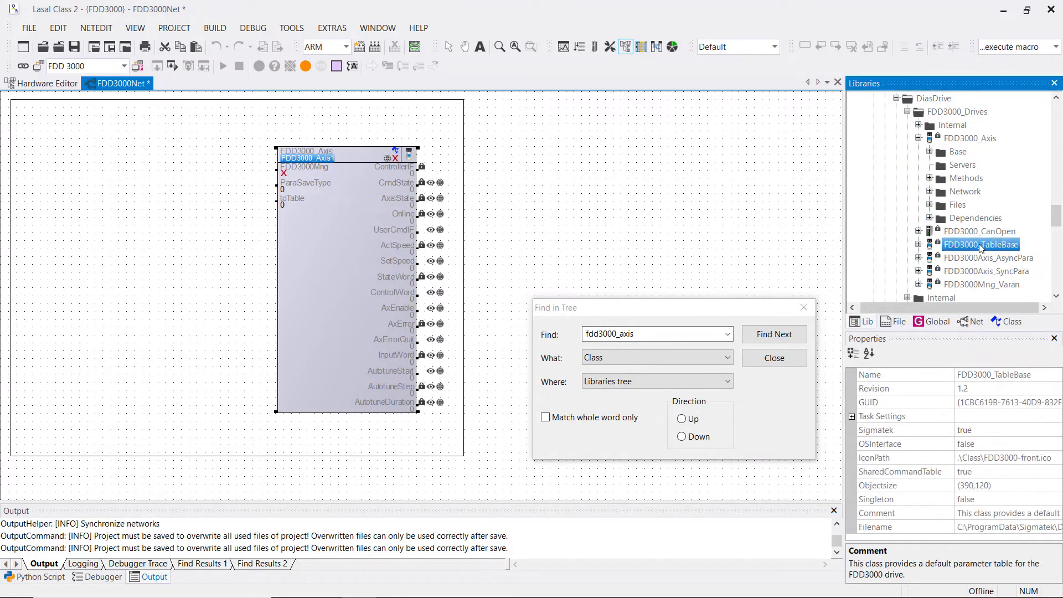
{"action": "mouse_move", "coordinate": [151, 239]}
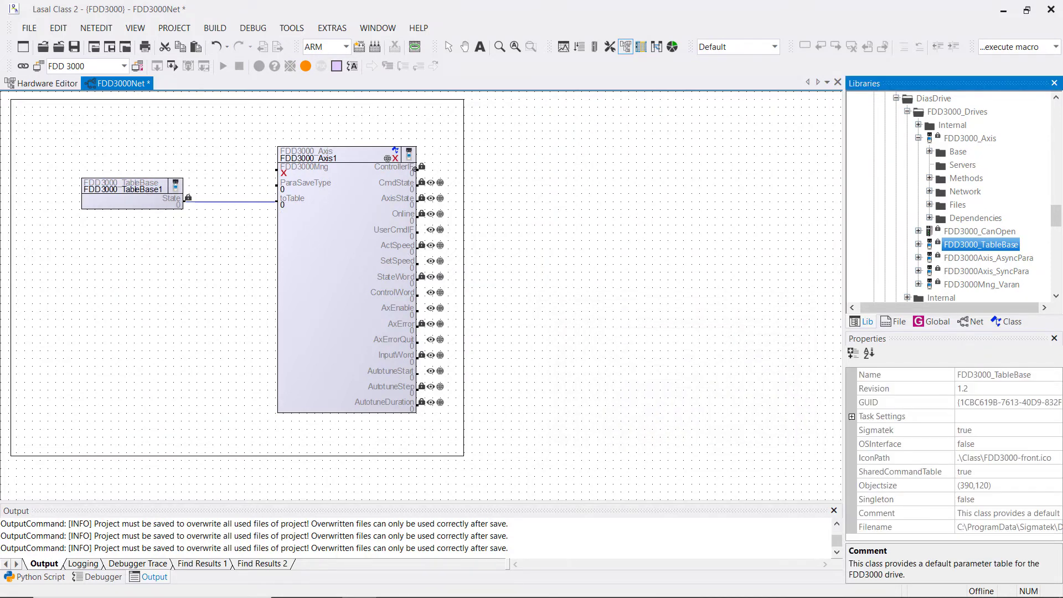
{"action": "left_click", "coordinate": [283, 174]}
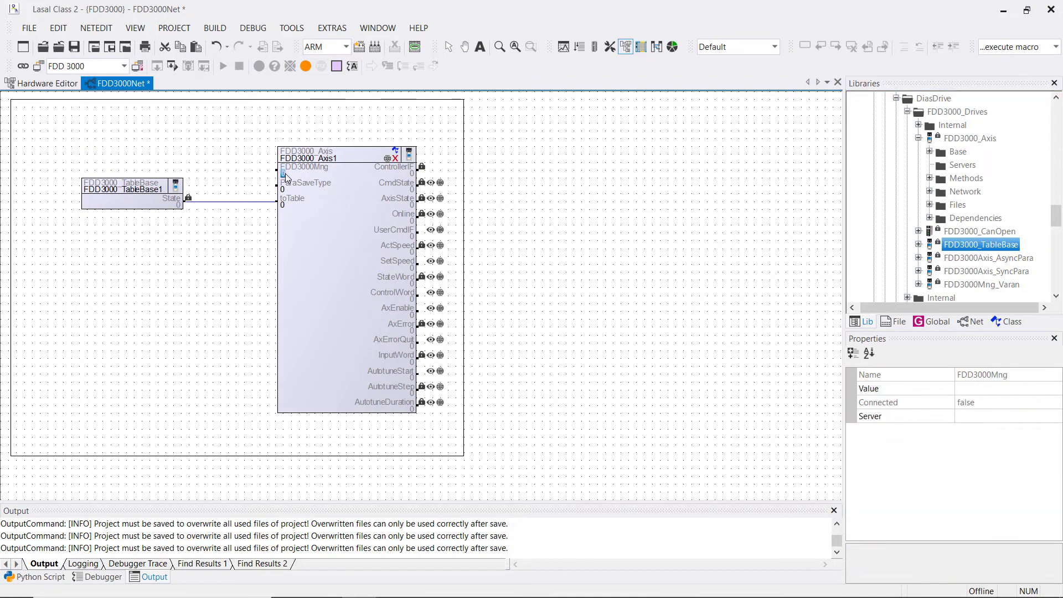
{"action": "right_click", "coordinate": [283, 175]}
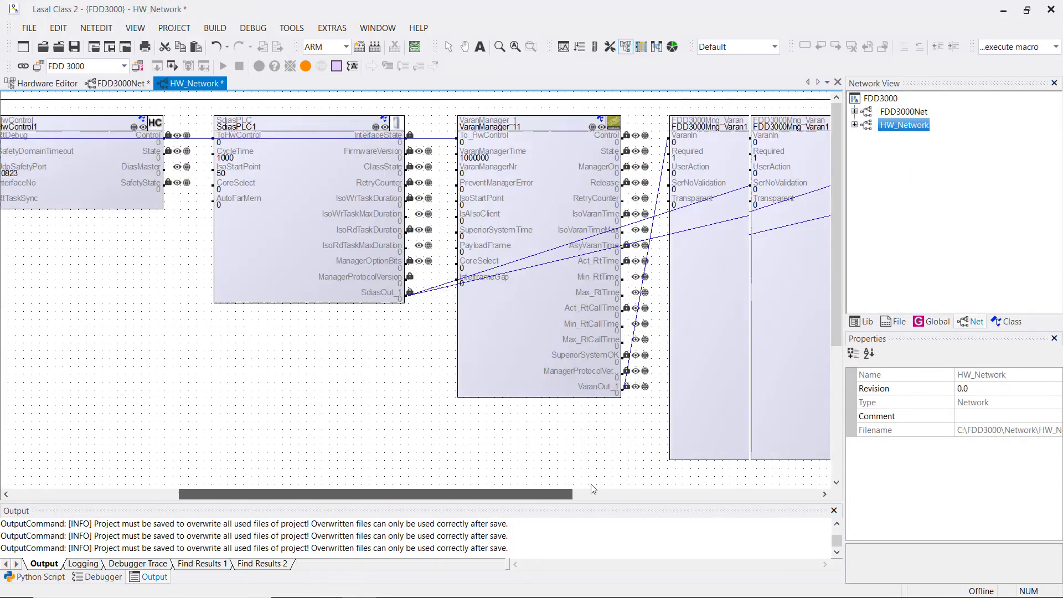
Step: Paste the axis connection onto FDD3000Mng_Varan1's AxisIF output in HW_Network
{"action": "scroll", "scroll_direction": "right", "scroll_amount": 3}
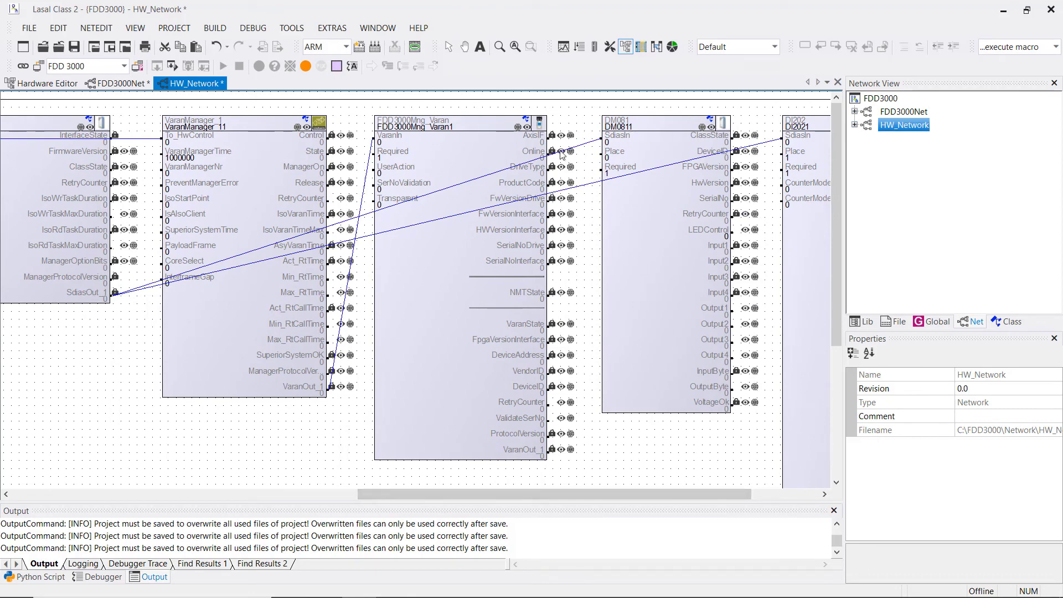
{"action": "right_click", "coordinate": [543, 135]}
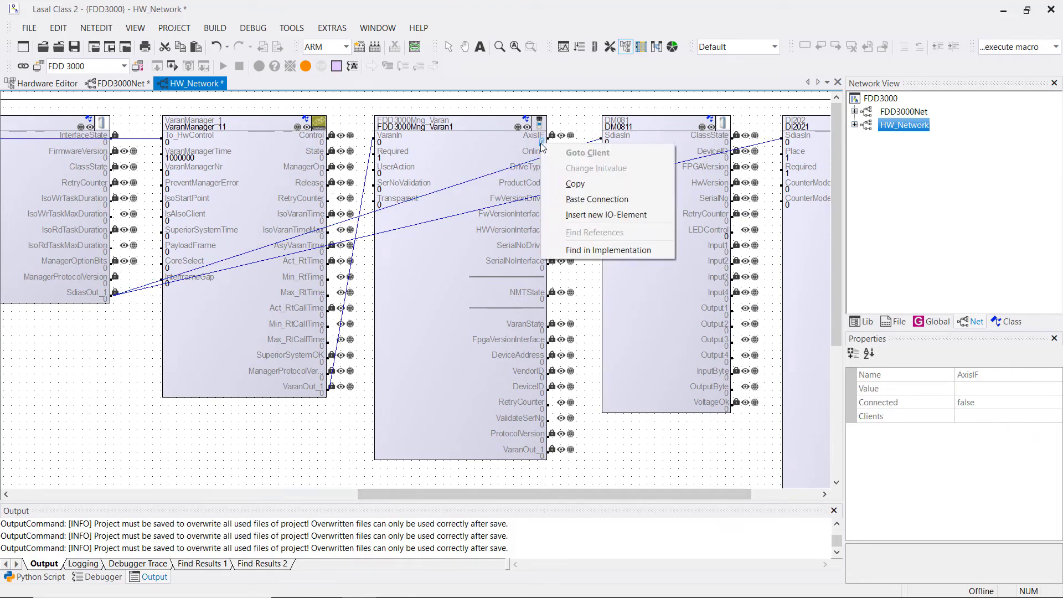
{"action": "left_click", "coordinate": [595, 198]}
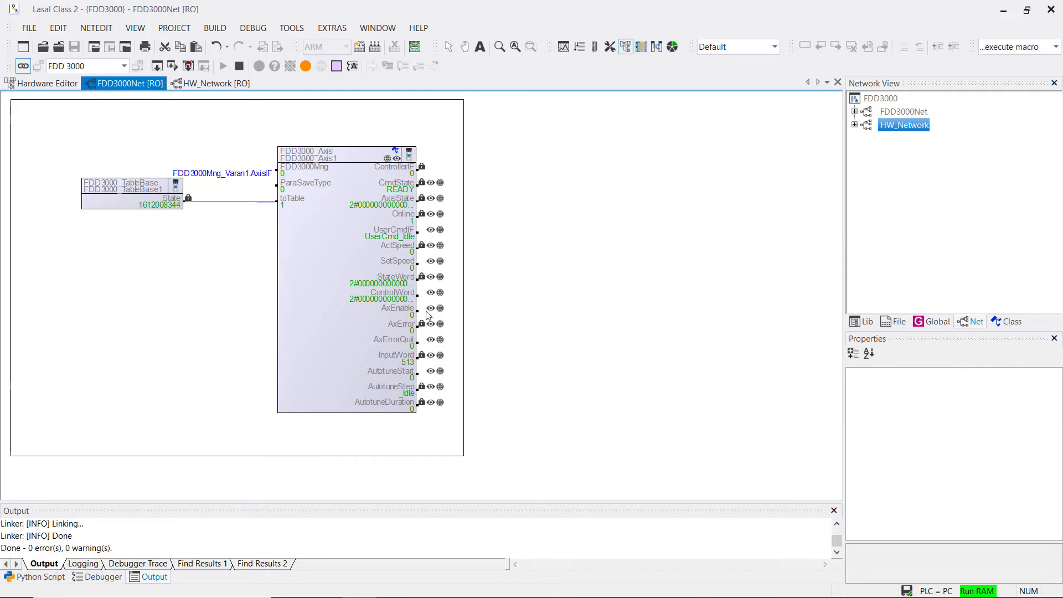
Step: Open the FDD3000_Axis_VOV.vov visual object view for FDD3000_Axis1
{"action": "right_click", "coordinate": [312, 155]}
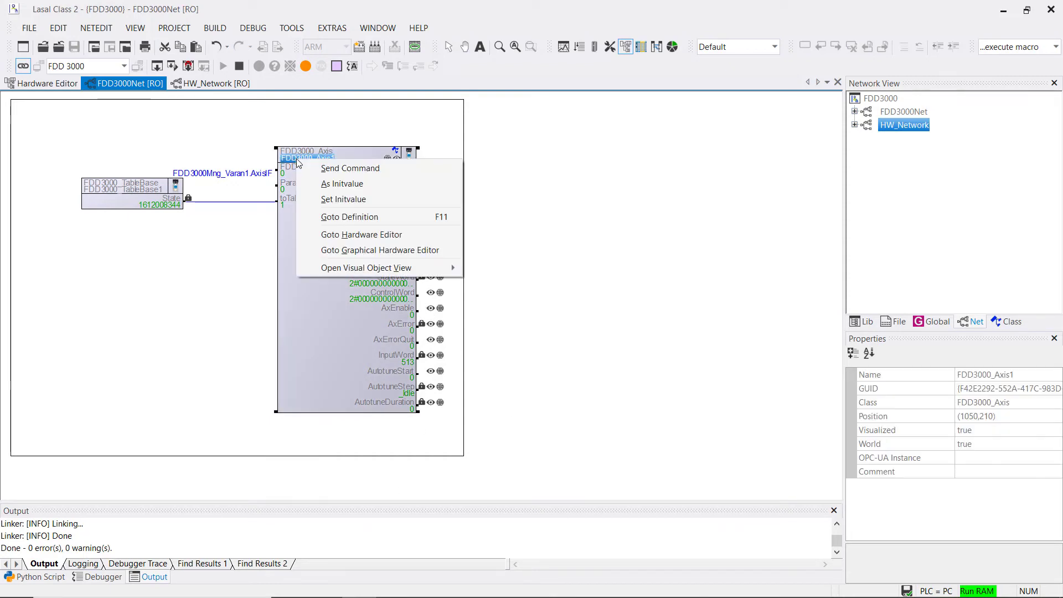
{"action": "mouse_move", "coordinate": [367, 267]}
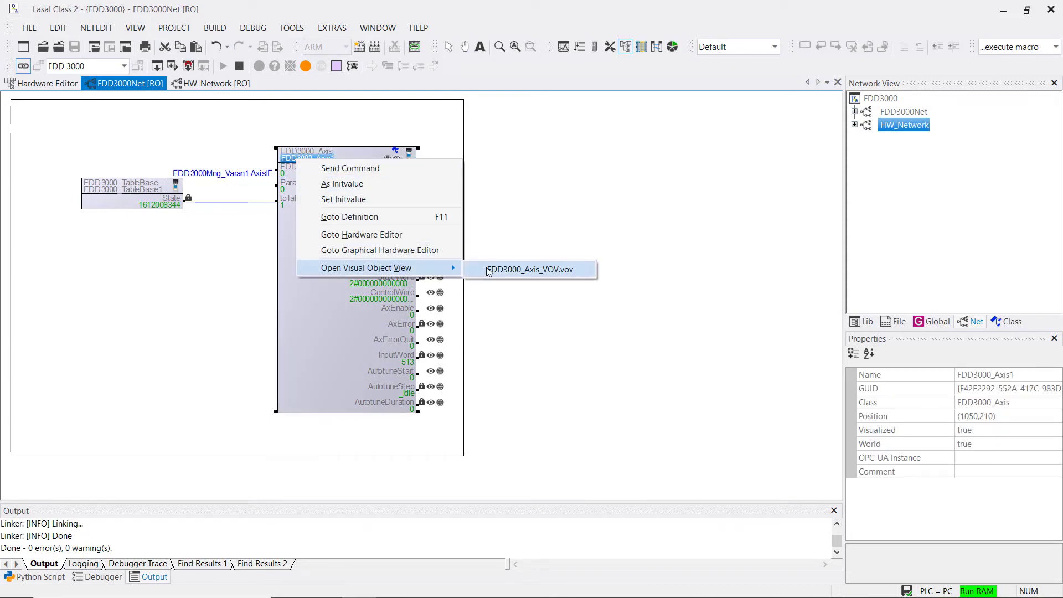
{"action": "left_click", "coordinate": [531, 269]}
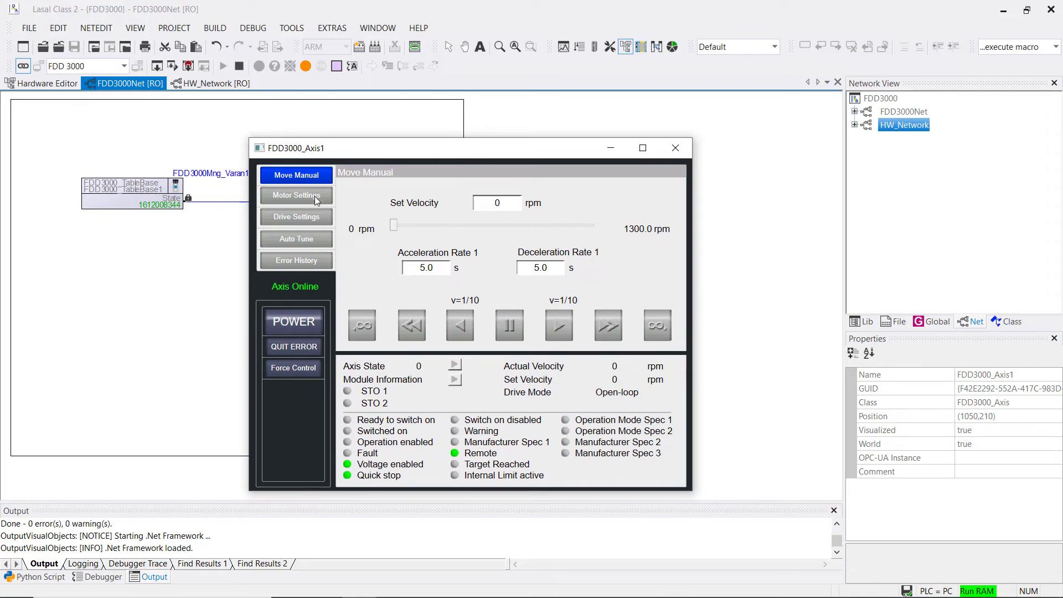
Step: Review the Motor Settings page, then show Drive Settings with the braking resistor values
{"action": "left_click", "coordinate": [296, 195]}
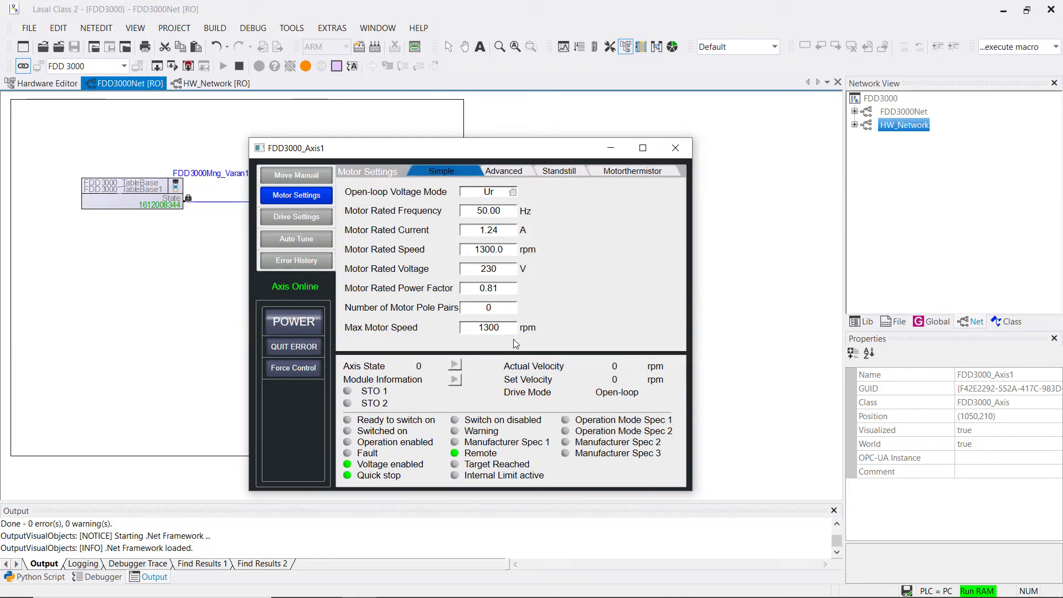
{"action": "left_click", "coordinate": [295, 216]}
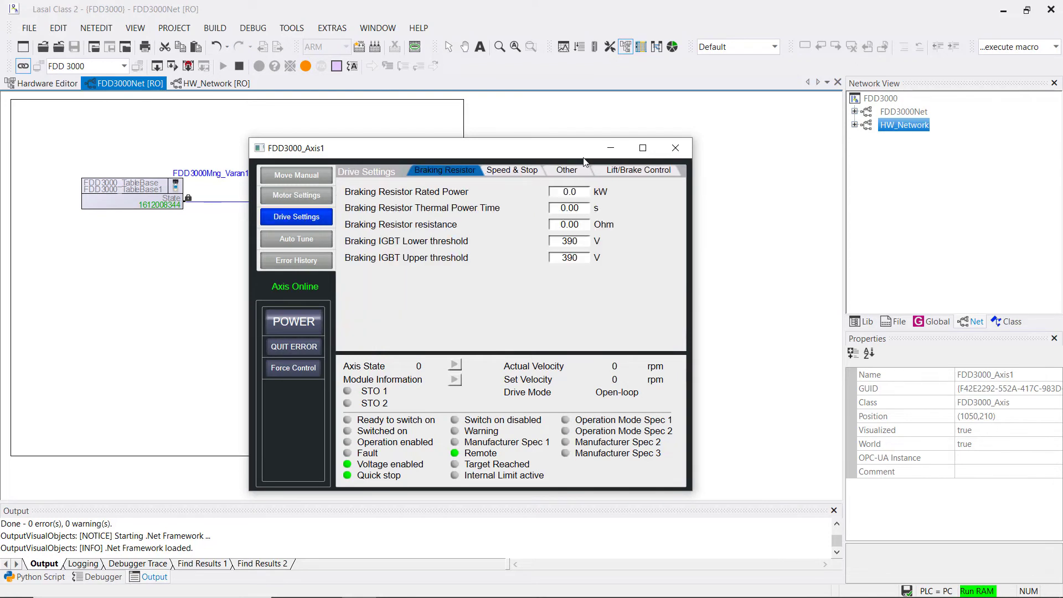
{"action": "mouse_move", "coordinate": [592, 297]}
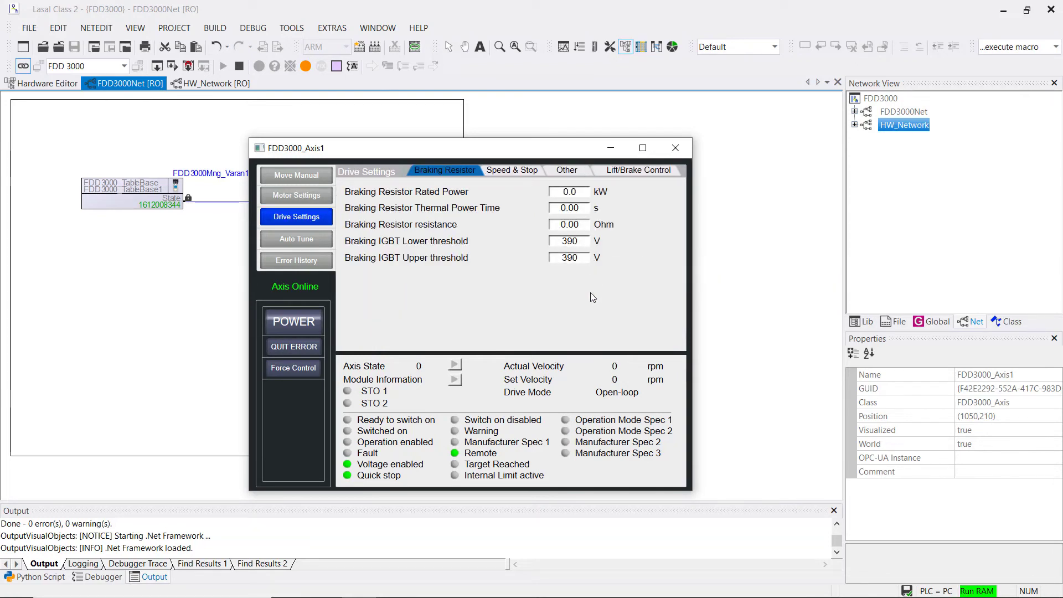
{"action": "mouse_move", "coordinate": [326, 242]}
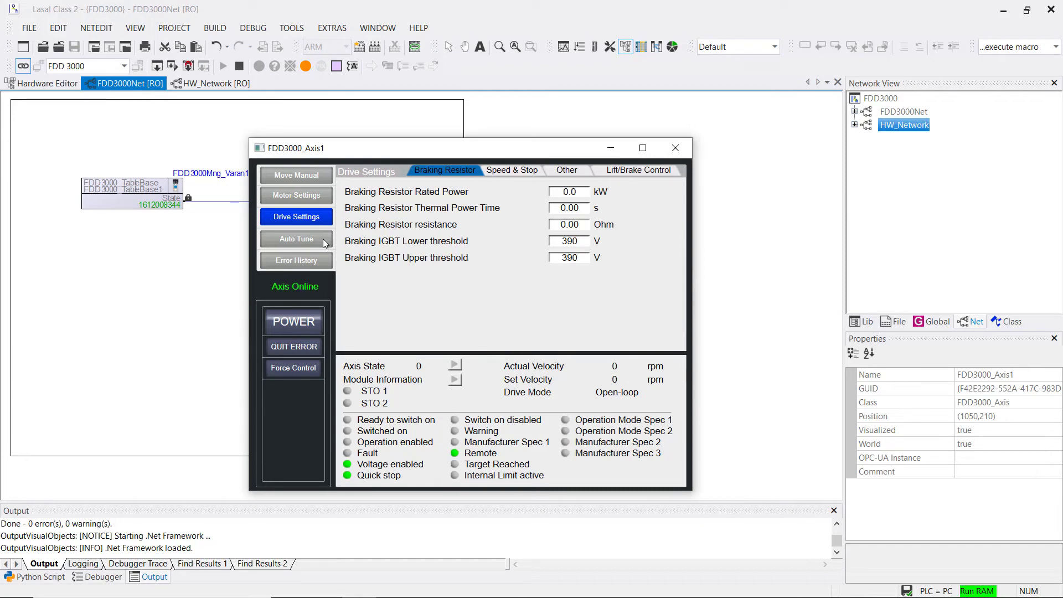
Step: Select the Stationary test type on FDD3000_Axis1 Auto Tune and advance to its Preconditions page
{"action": "left_click", "coordinate": [295, 239]}
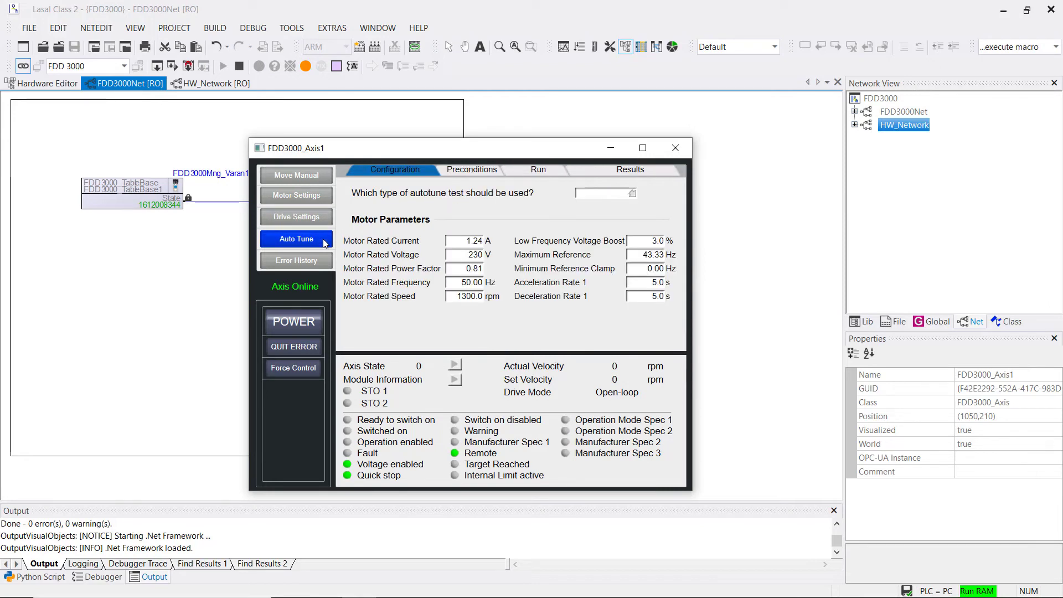
{"action": "mouse_move", "coordinate": [455, 234]}
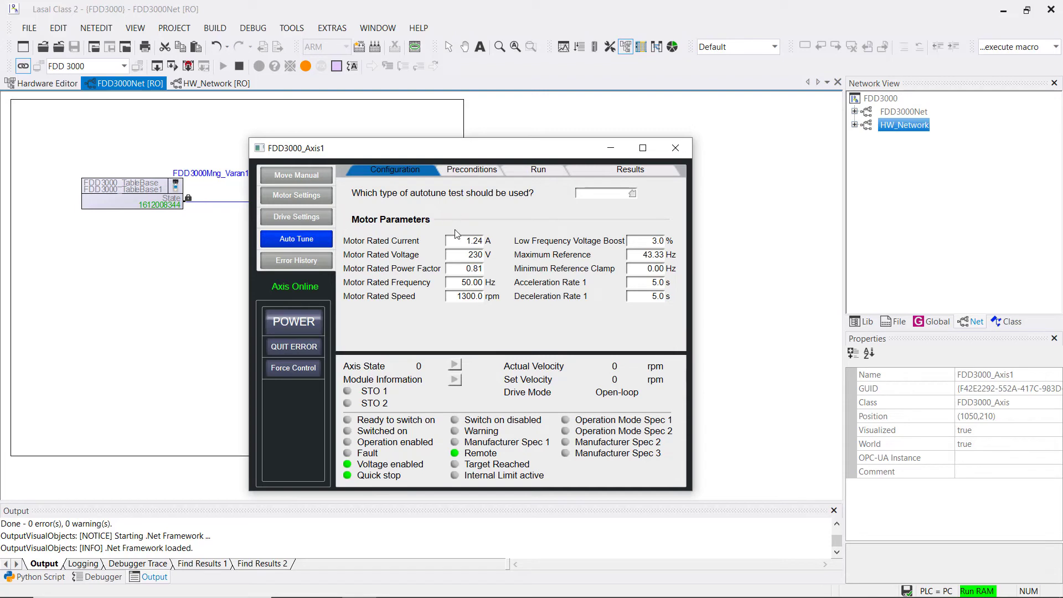
{"action": "mouse_move", "coordinate": [638, 241]}
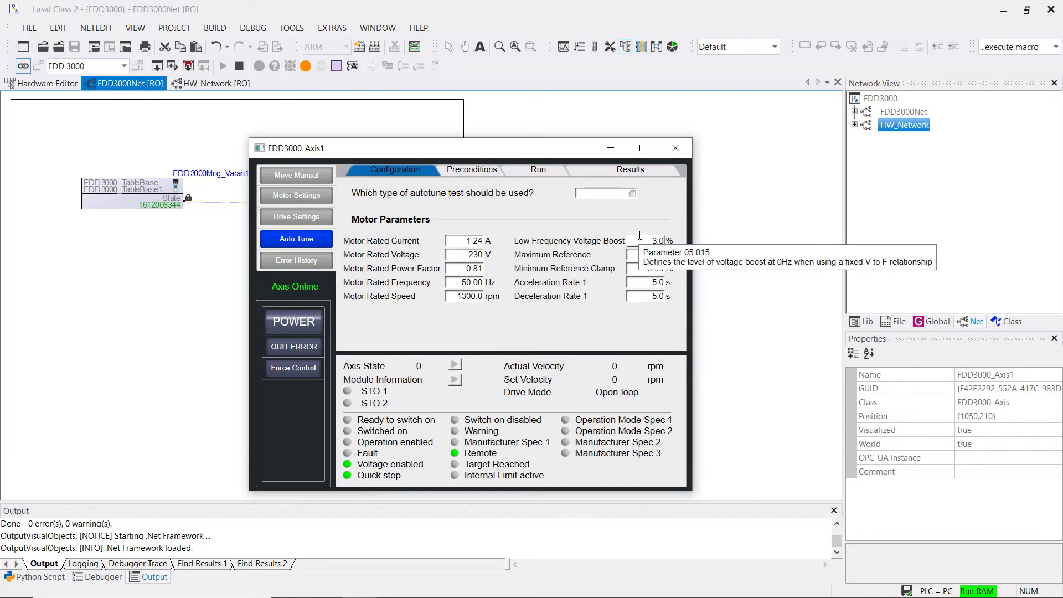
{"action": "mouse_move", "coordinate": [642, 207]}
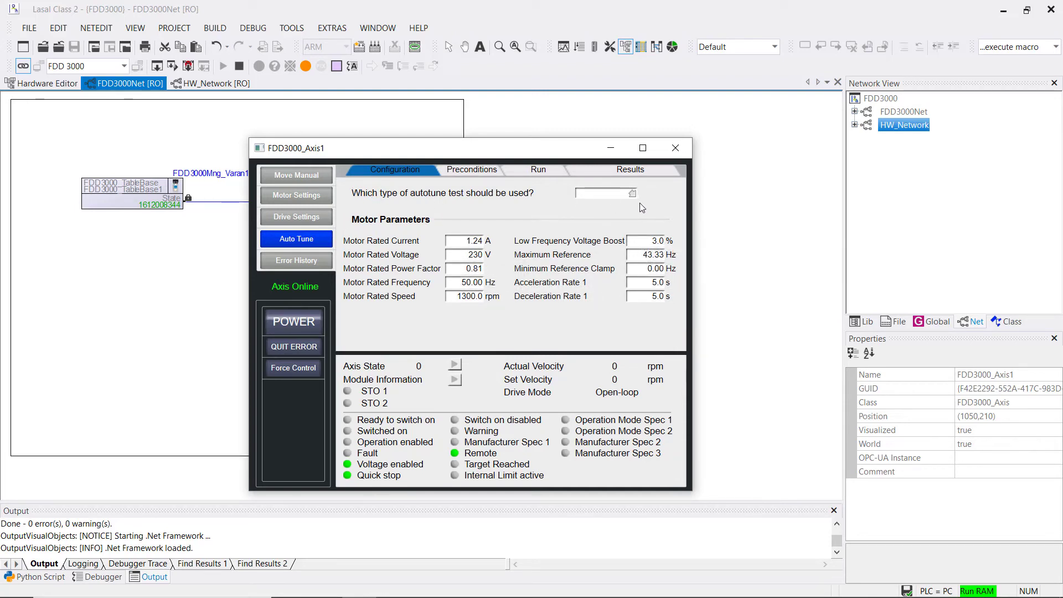
{"action": "left_click", "coordinate": [630, 192]}
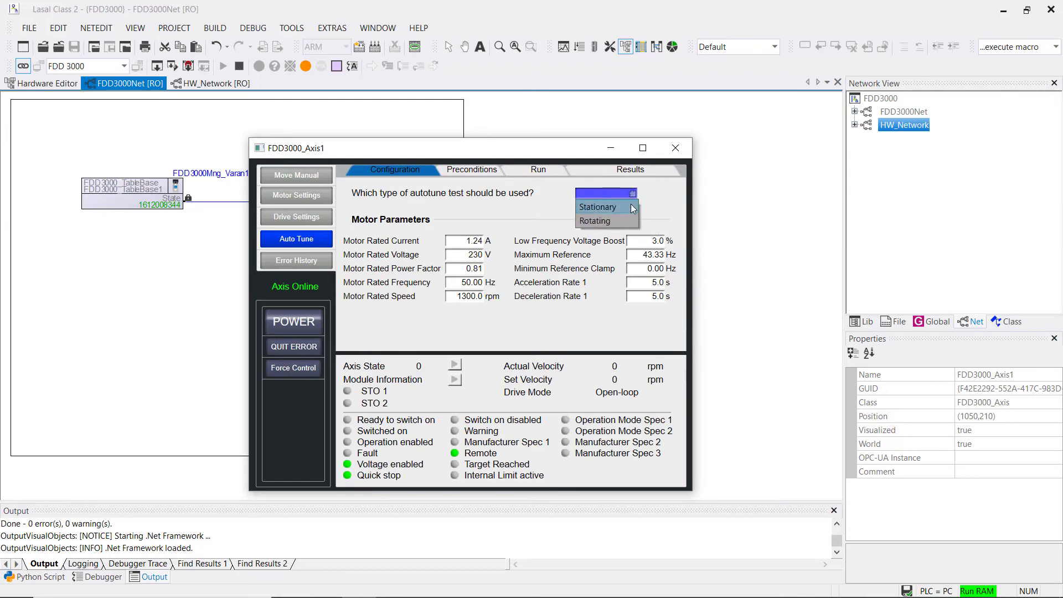
{"action": "left_click", "coordinate": [597, 207]}
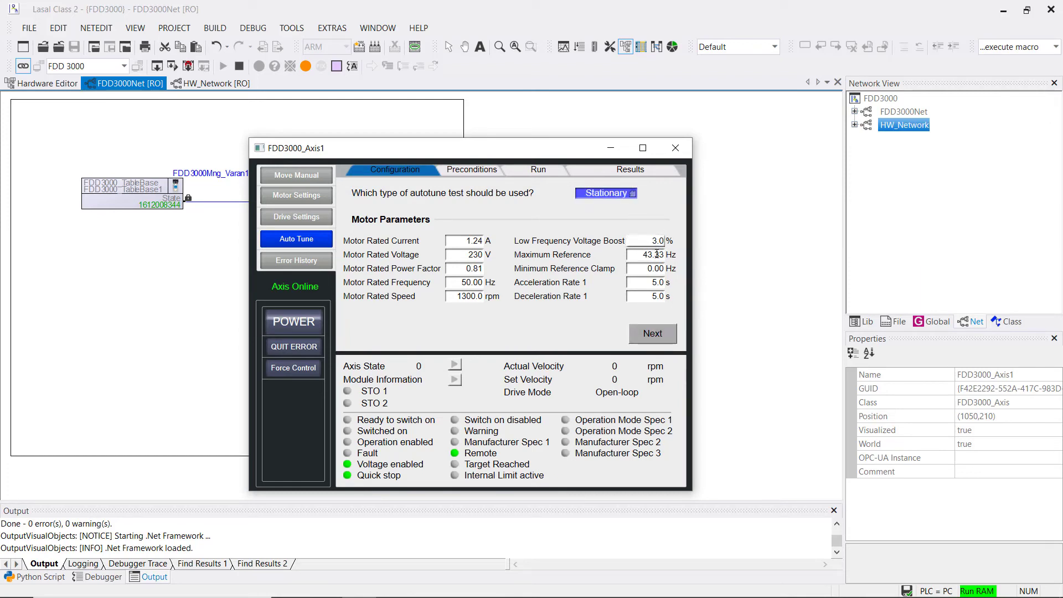
{"action": "left_click", "coordinate": [651, 334]}
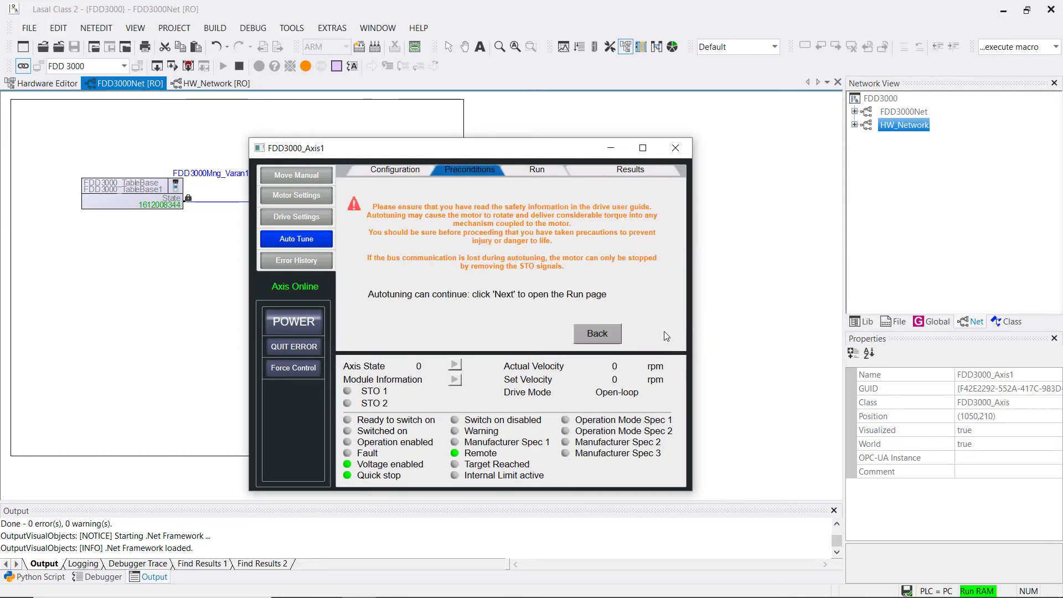
{"action": "left_click", "coordinate": [217, 83]}
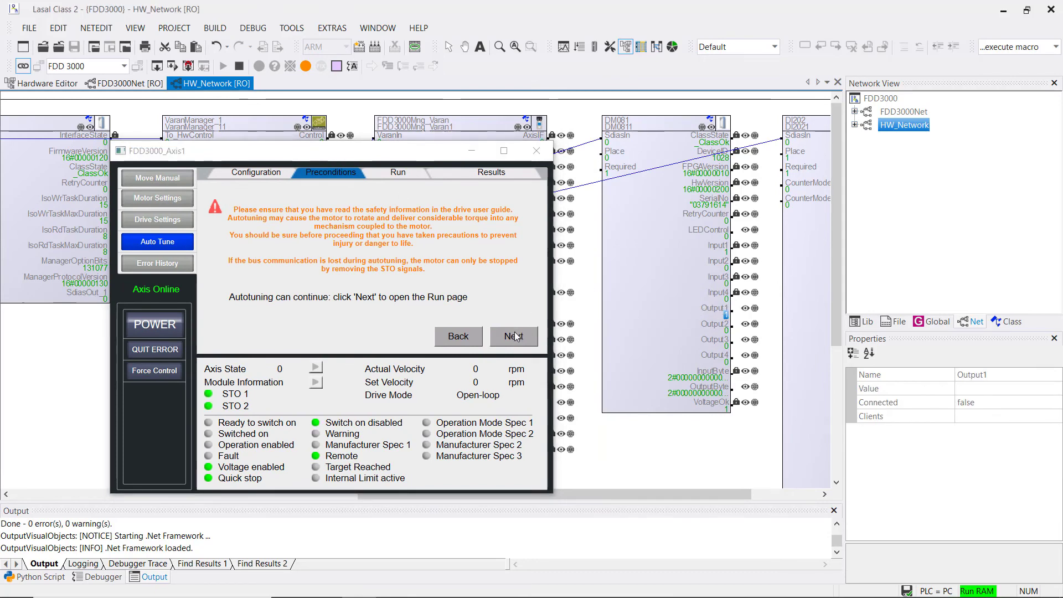
Step: Start the stationary autotune on the Run page, let it complete, and return to Configuration
{"action": "left_click", "coordinate": [513, 337]}
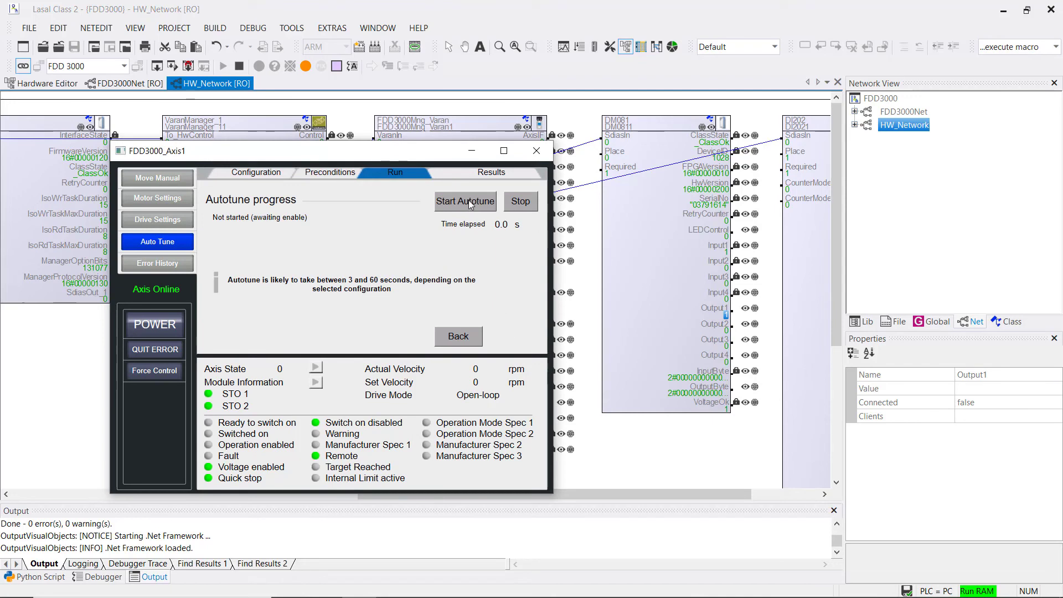
{"action": "left_click", "coordinate": [465, 201]}
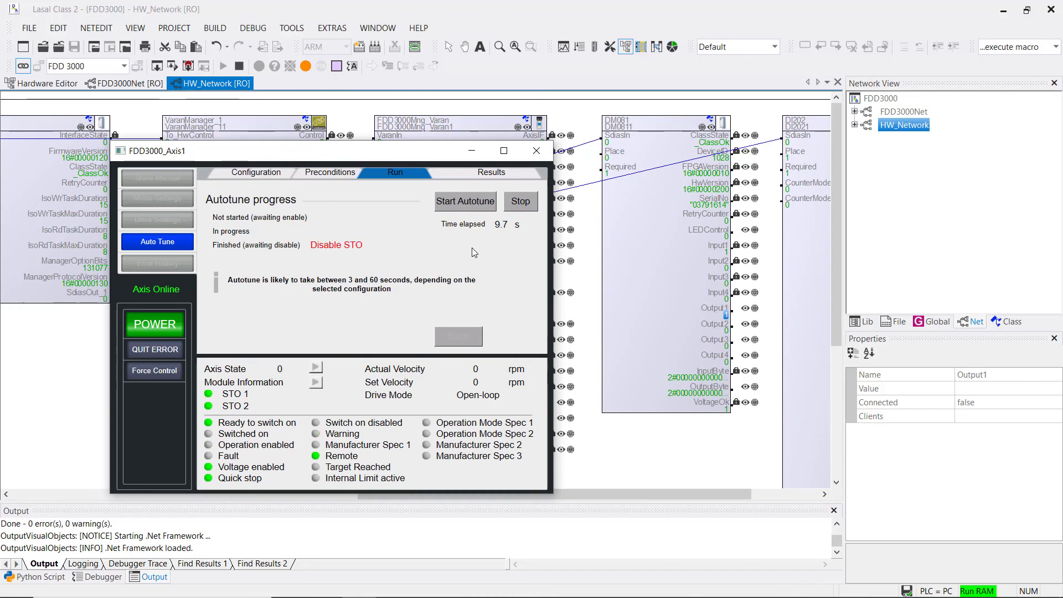
{"action": "mouse_move", "coordinate": [726, 321]}
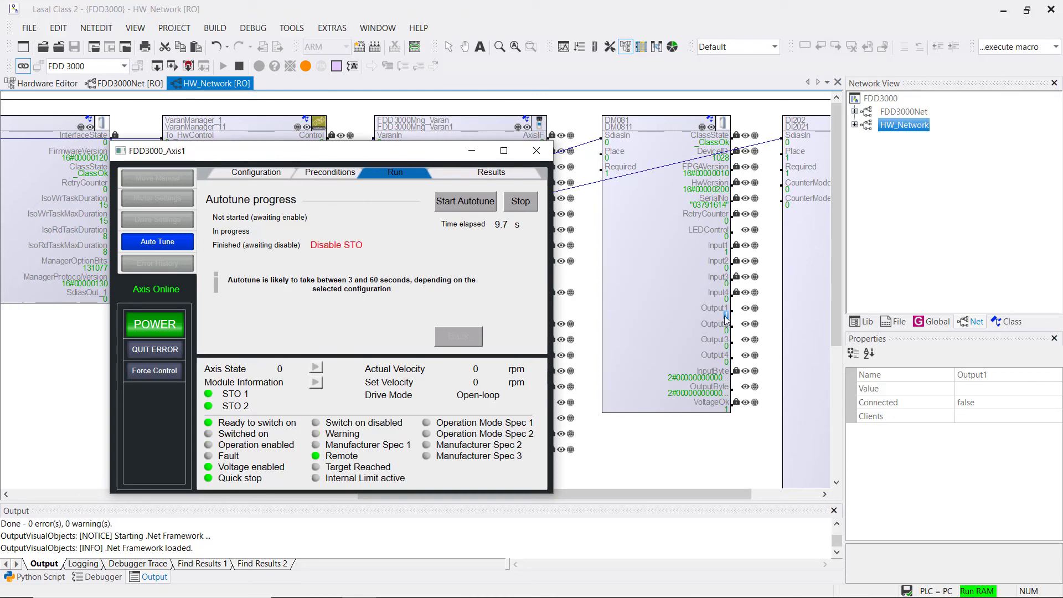
{"action": "double_click", "coordinate": [699, 314]}
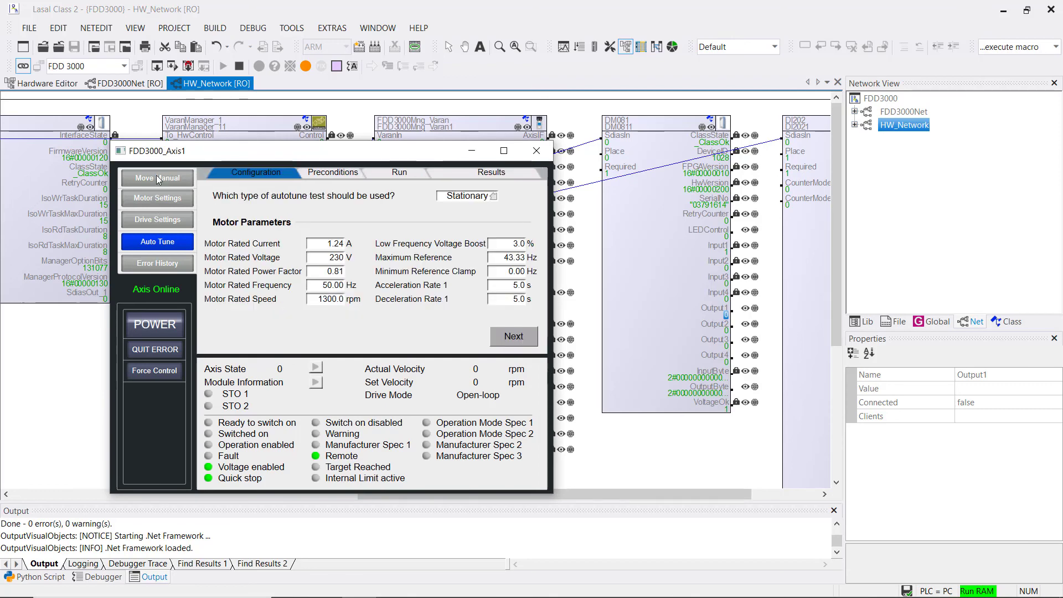
Step: Power the drive on Move Manual, set velocity to about 559 rpm and jog forward at v=1/10
{"action": "left_click", "coordinate": [156, 177]}
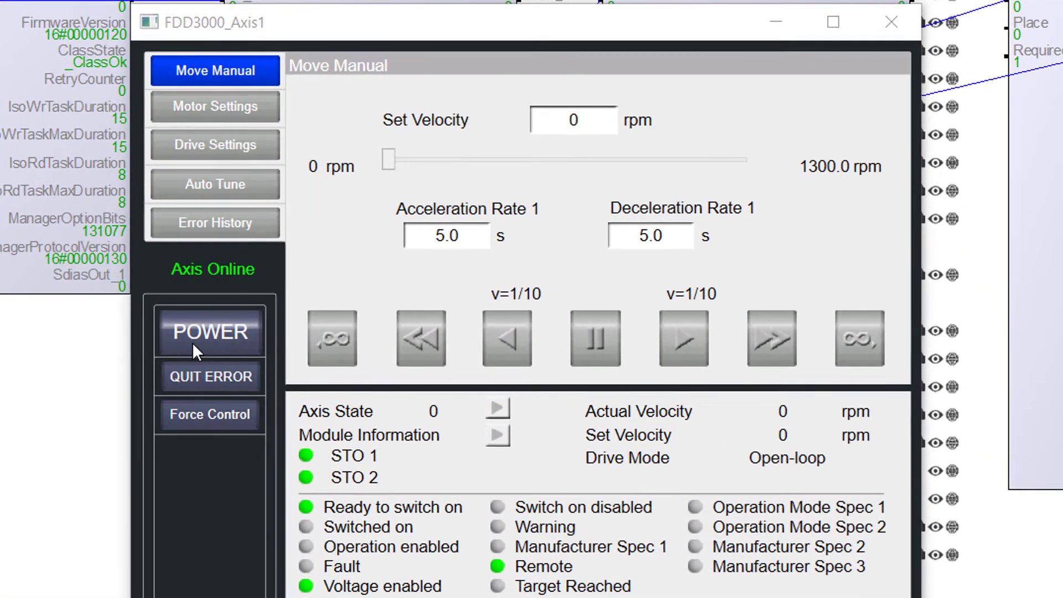
{"action": "left_click", "coordinate": [209, 332]}
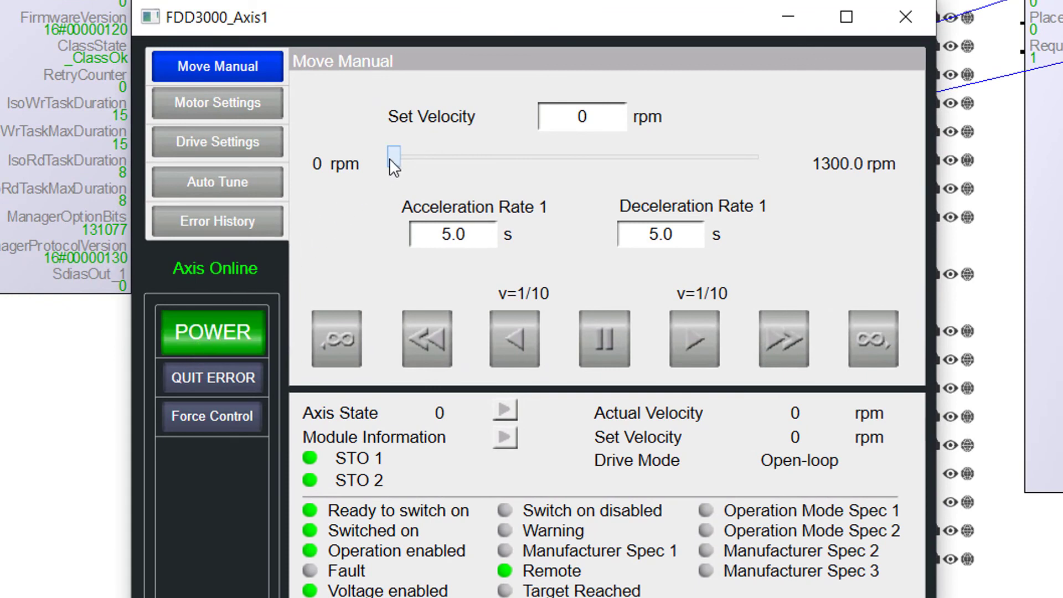
{"action": "left_click_drag", "start_coordinate": [393, 157], "coordinate": [542, 156]}
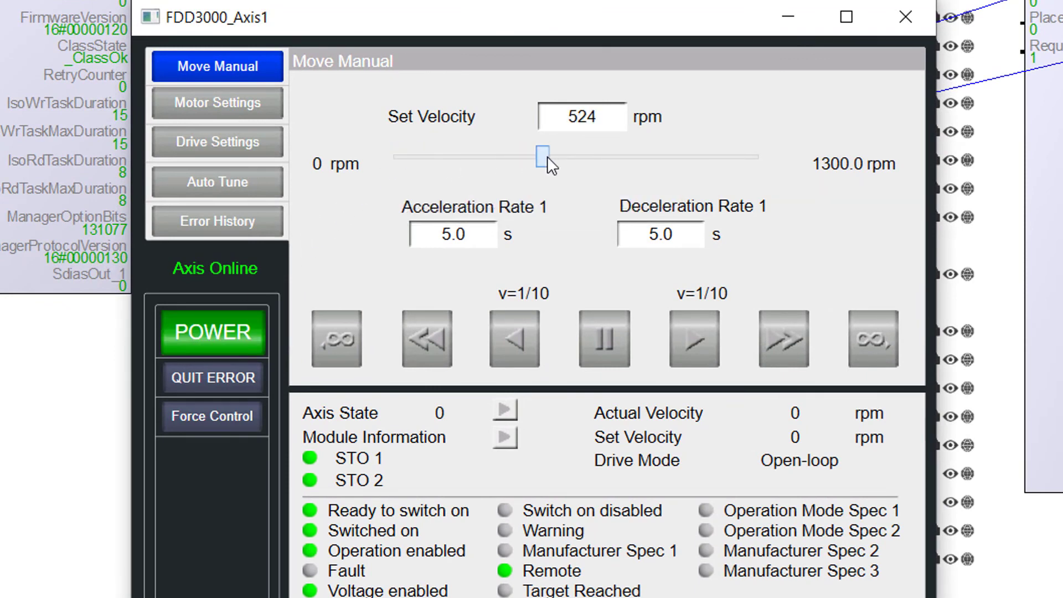
{"action": "left_click", "coordinate": [694, 339]}
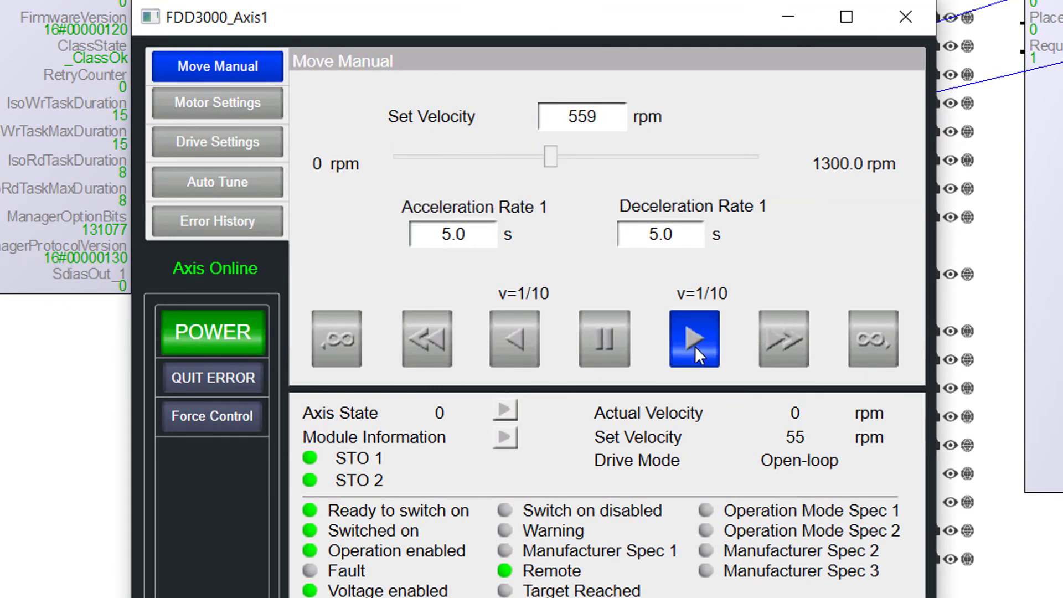